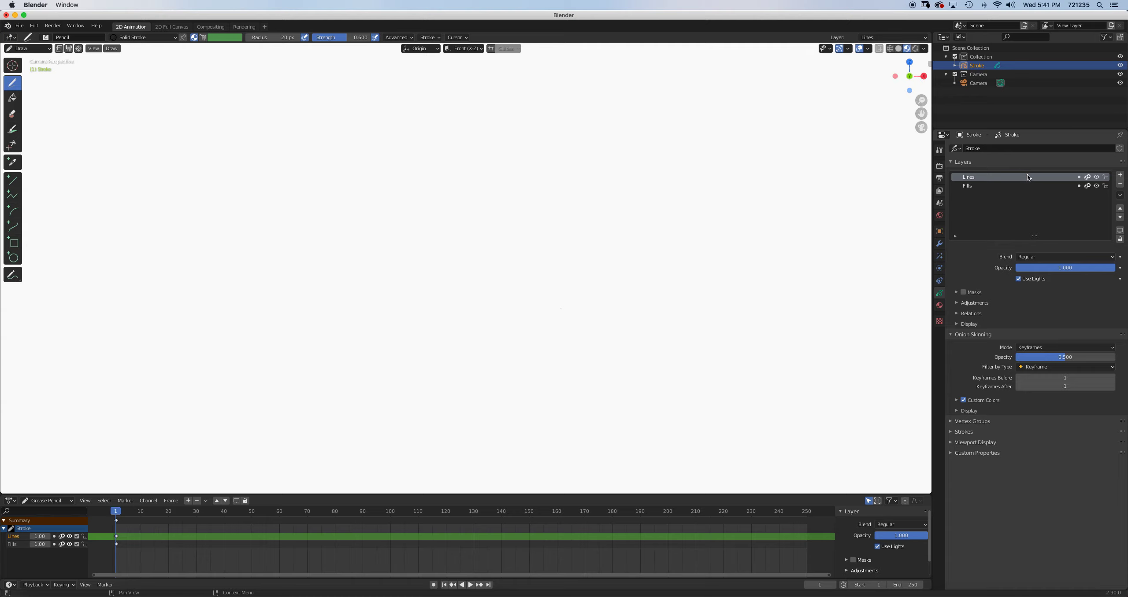
mouse_move(1015, 179)
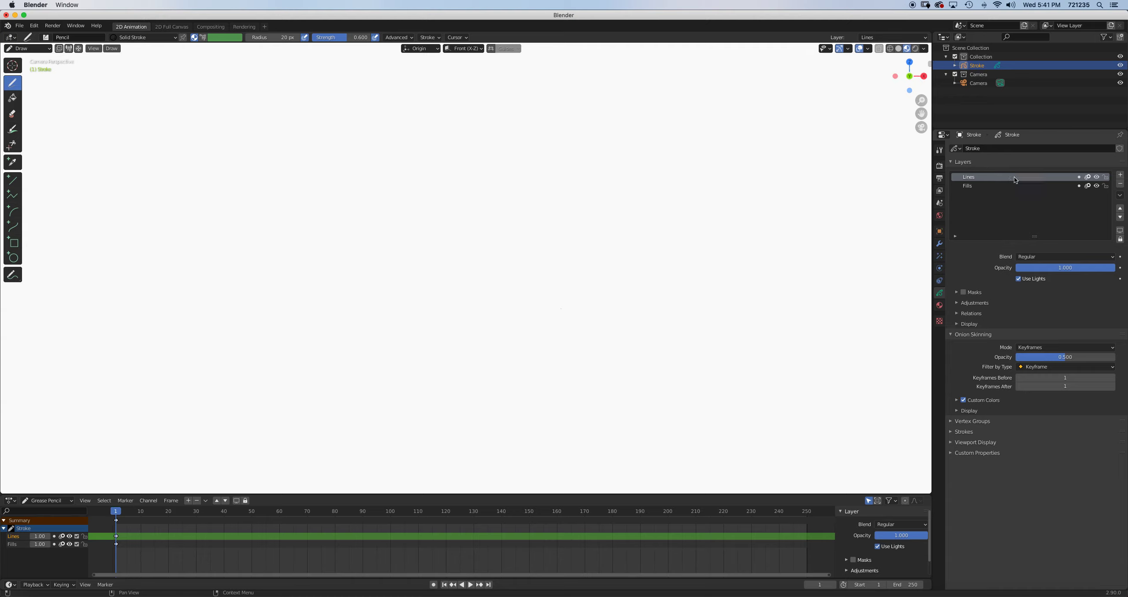
mouse_move(991, 192)
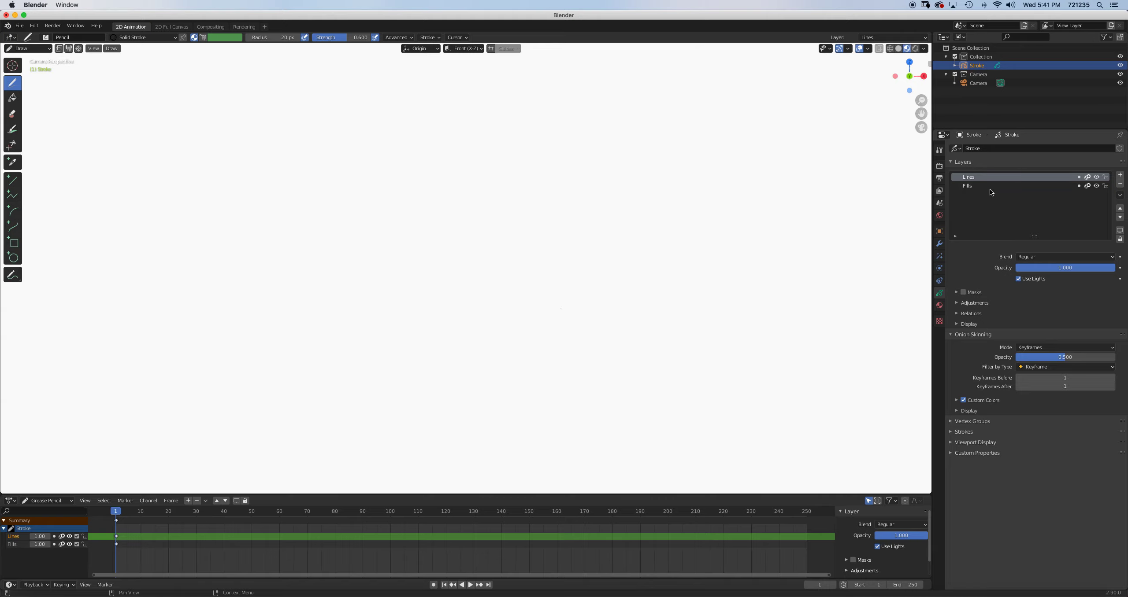
mouse_move(1050, 181)
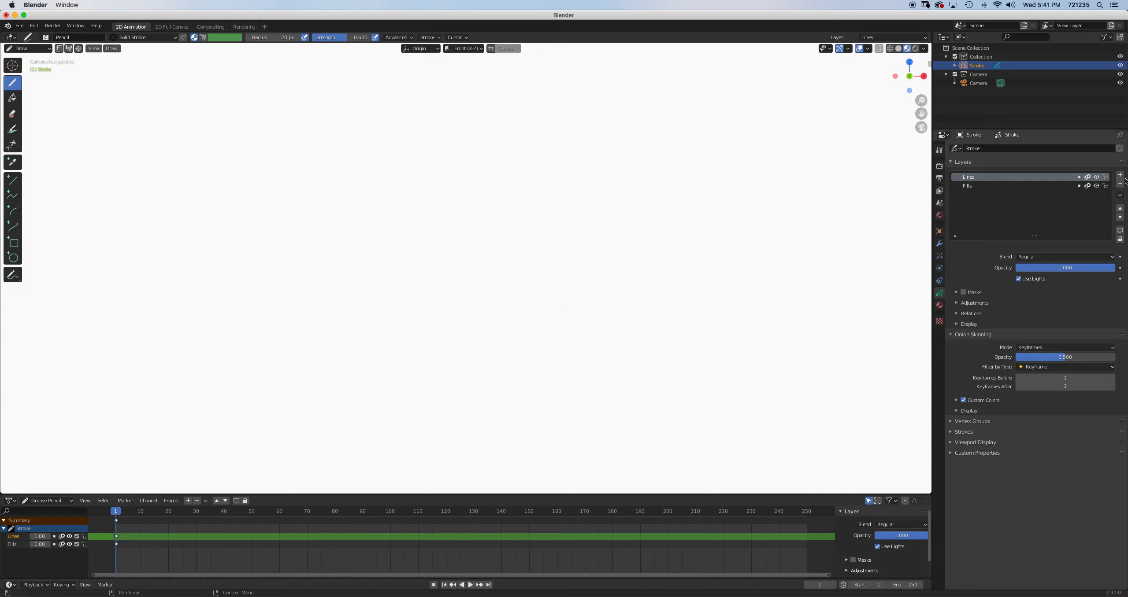
mouse_move(1119, 209)
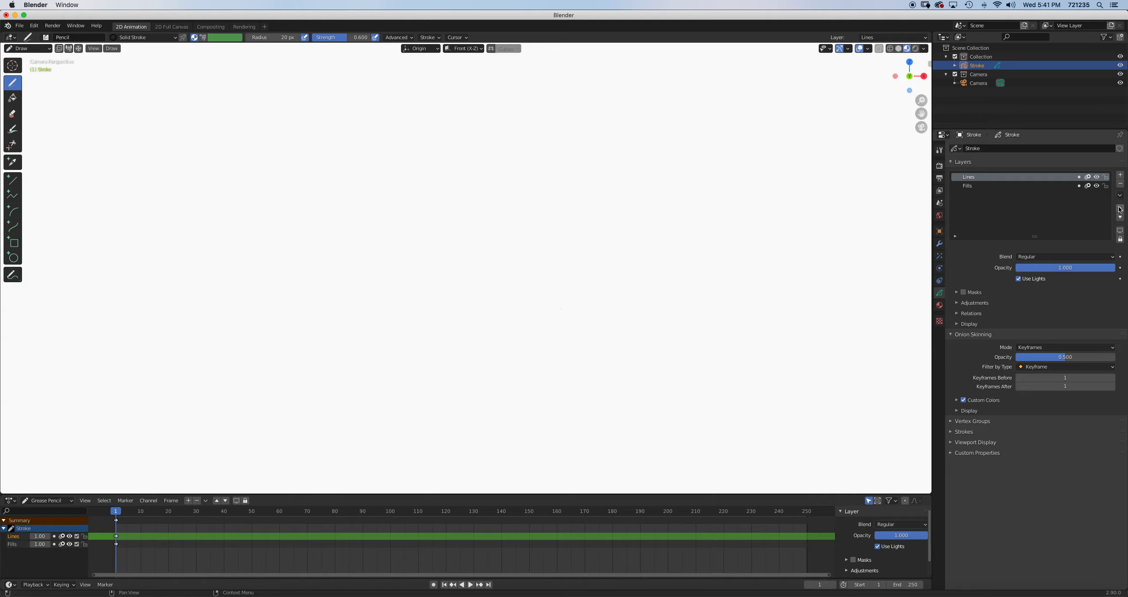
mouse_move(1051, 192)
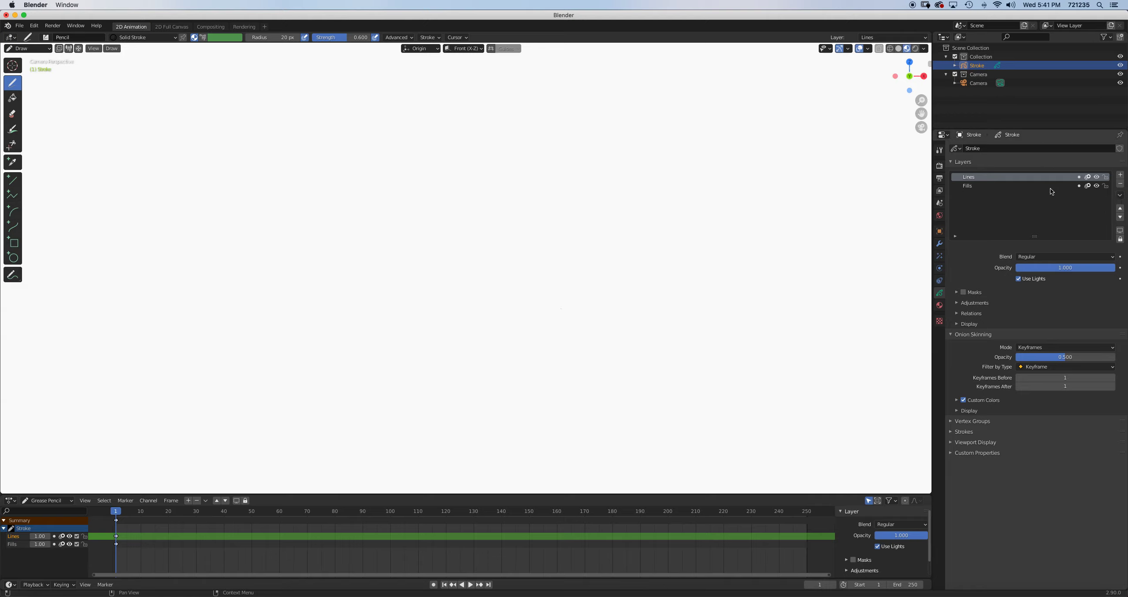
- Rename the Lines layer to Foreground Stroke
double_click(969, 177)
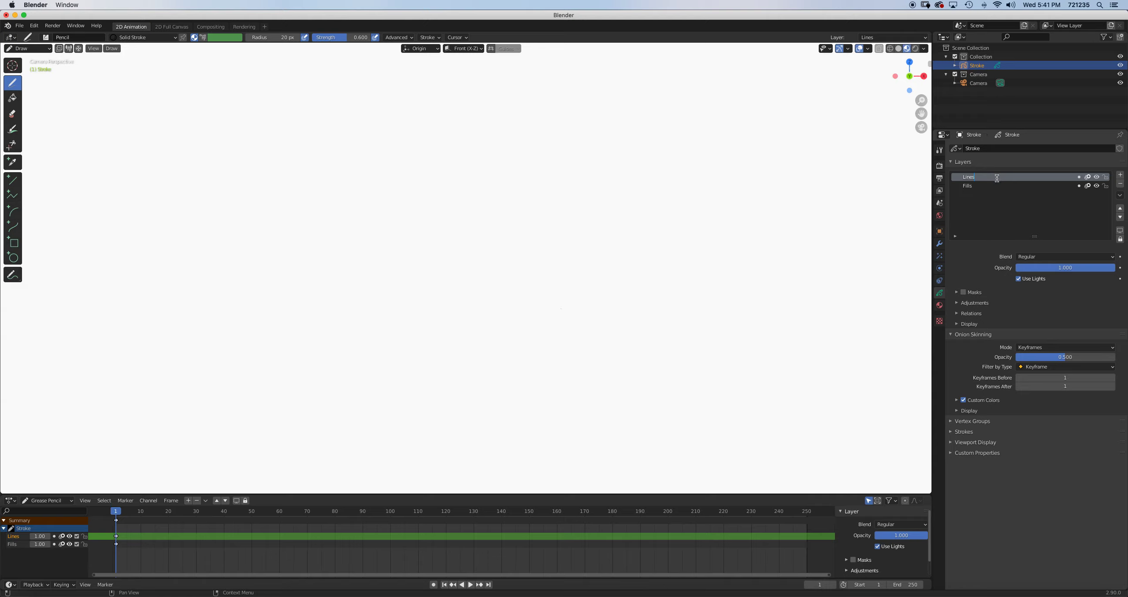
double_click(969, 176)
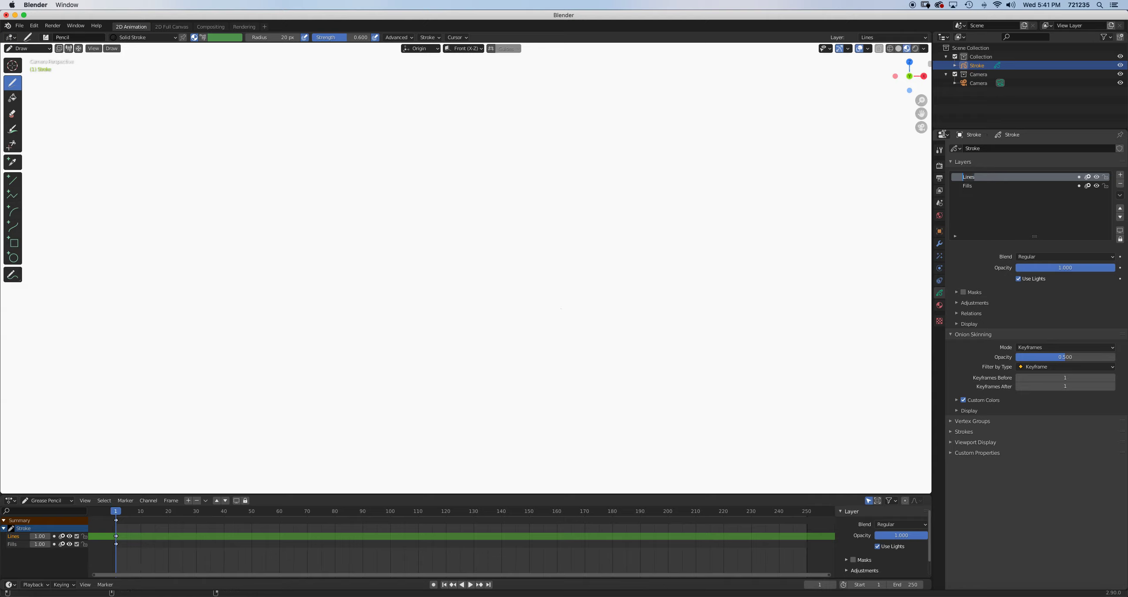
type("Foreground Stroke")
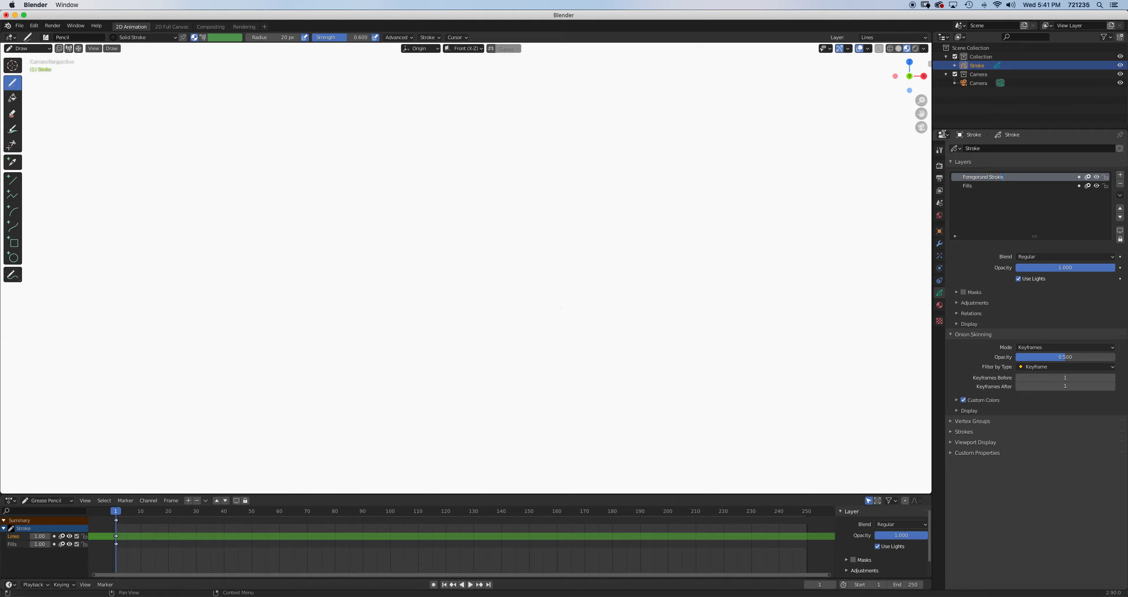
left_click(982, 177)
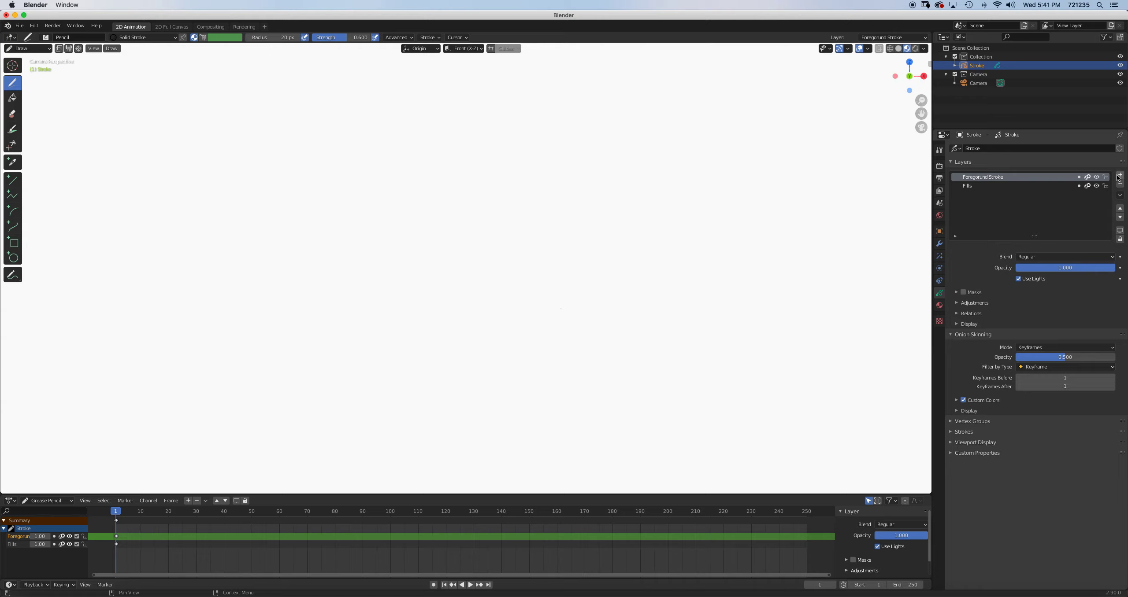
- Add a new layer above it and select it to become Background Stroke
left_click(1119, 177)
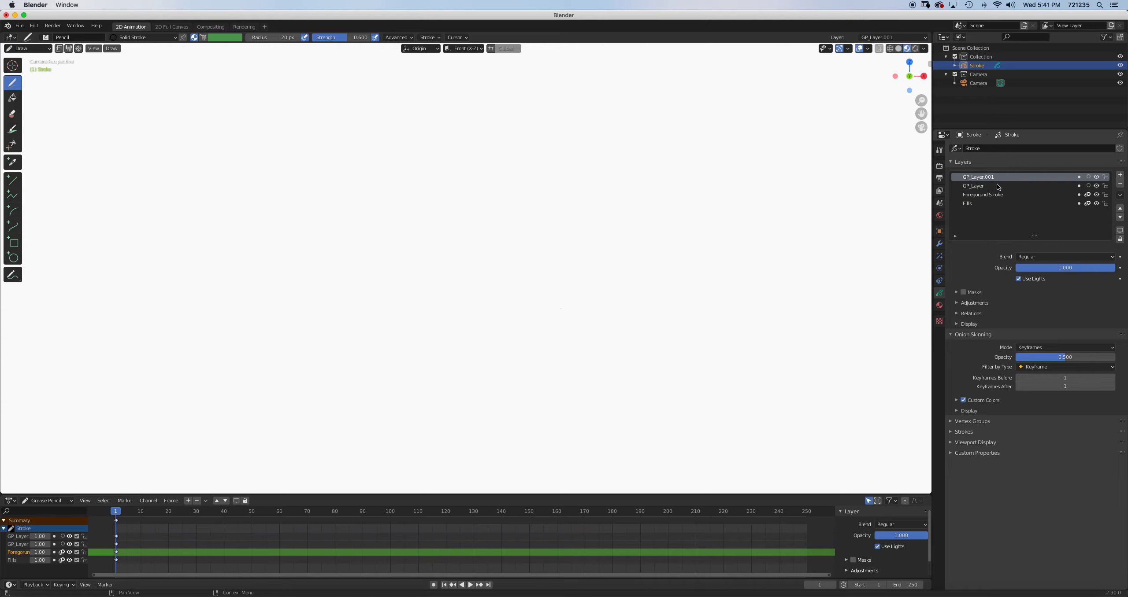
left_click(973, 186)
type("Background Stroke")
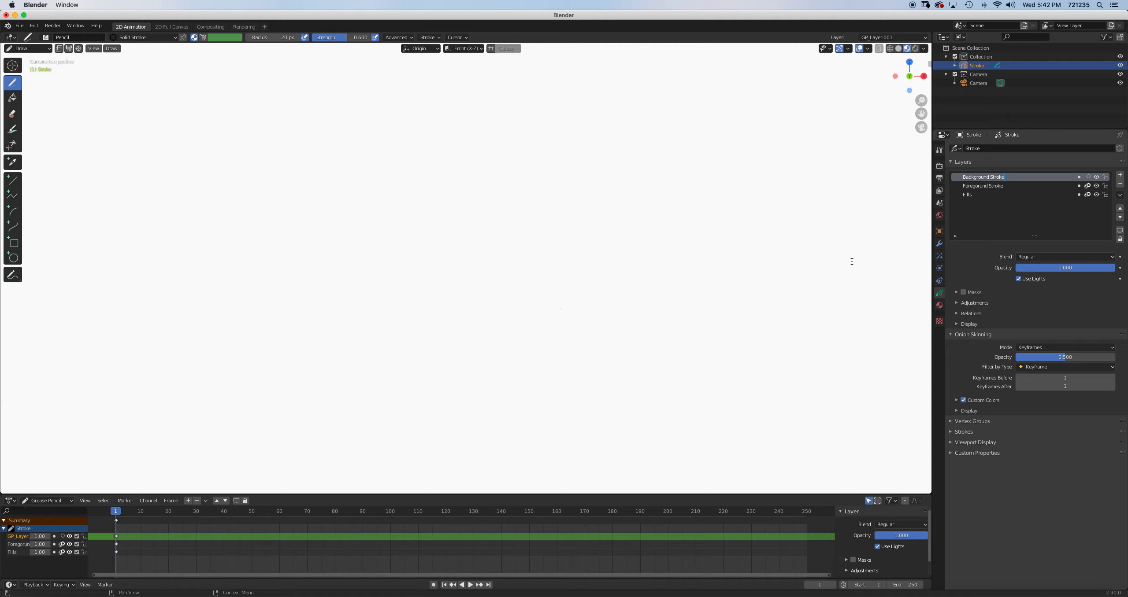
- Make Foreground Stroke the active layer in the Layers list
left_click(983, 185)
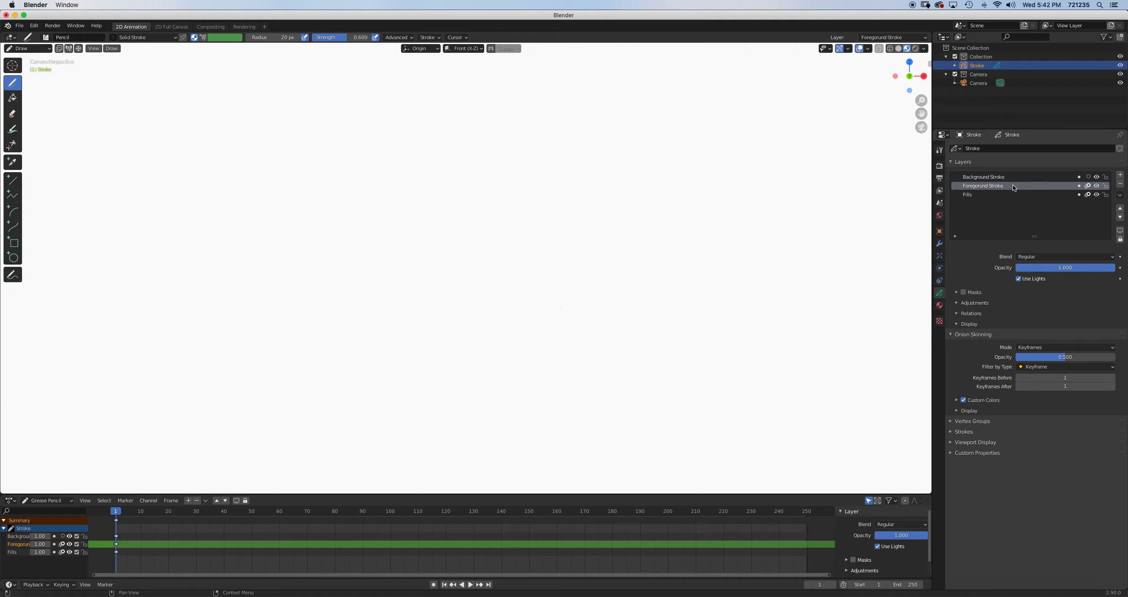
mouse_move(1004, 178)
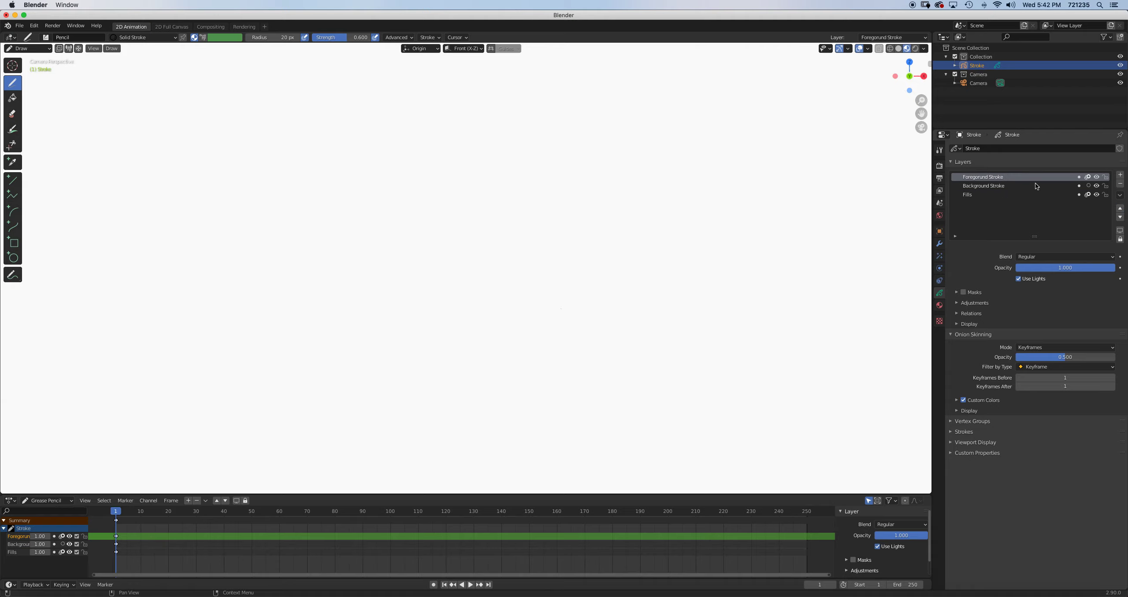
mouse_move(970, 199)
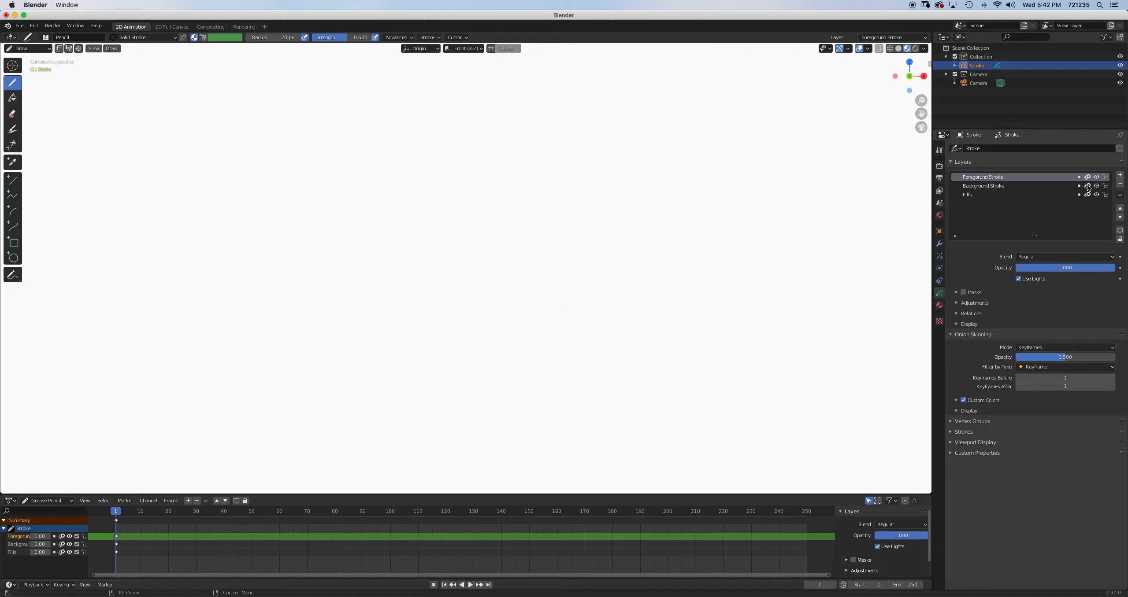
mouse_move(1038, 198)
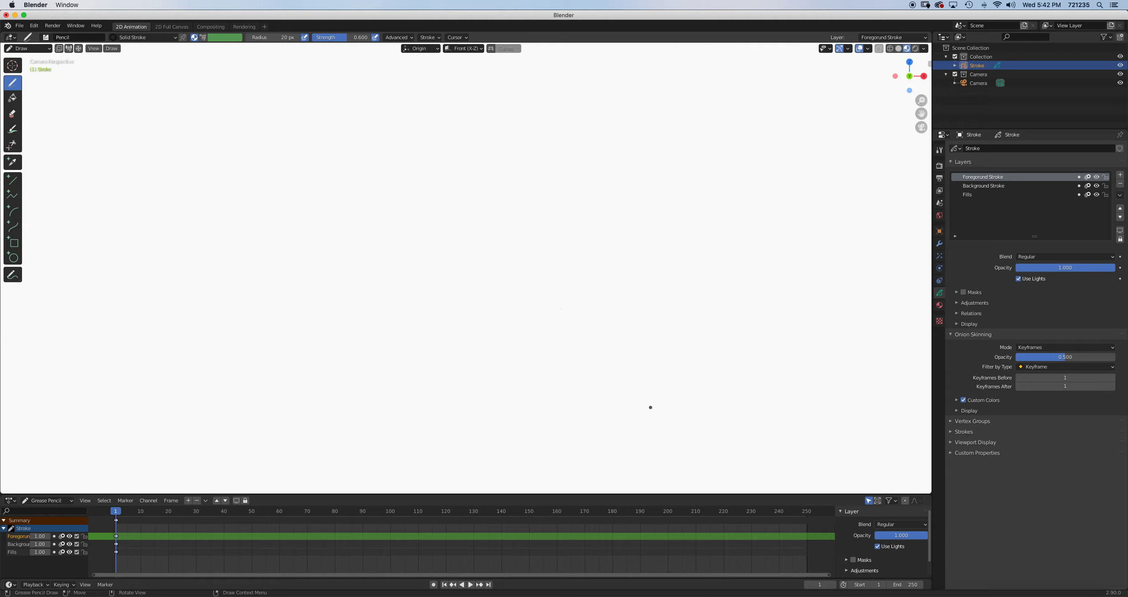
- On Background Stroke, draw a black horizon line across the camera frame
left_click(982, 186)
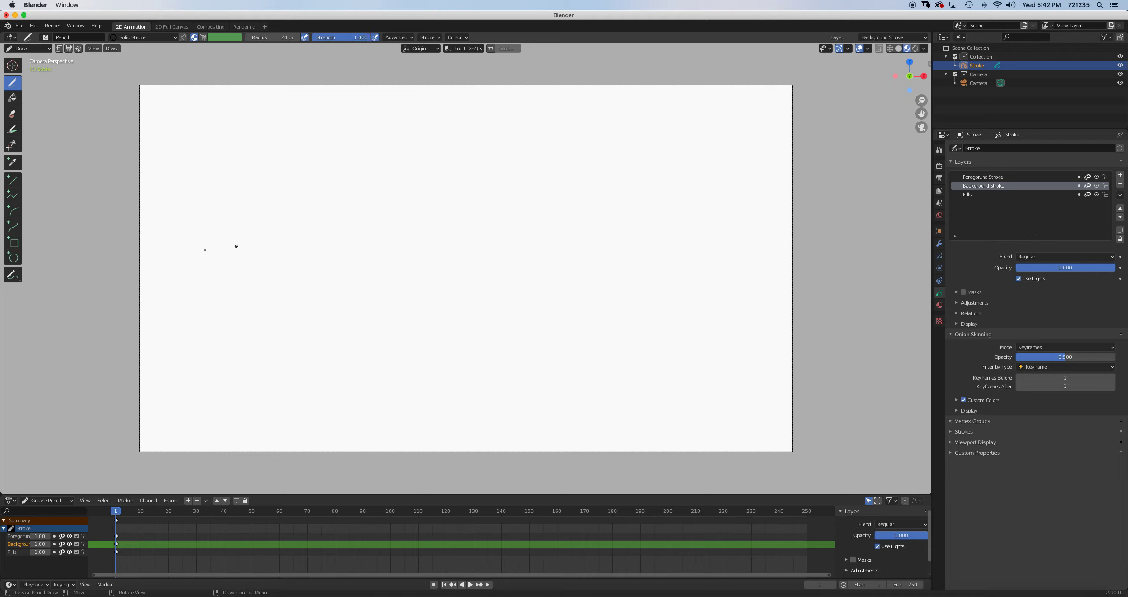
left_click_drag(104, 292, 549, 300)
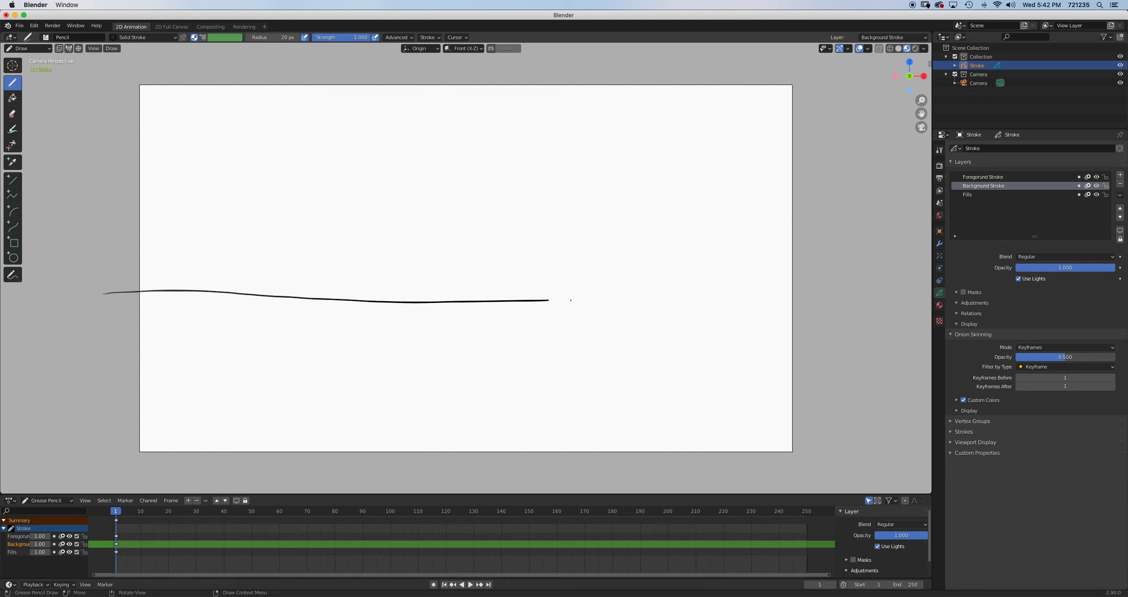
left_click_drag(548, 301, 920, 292)
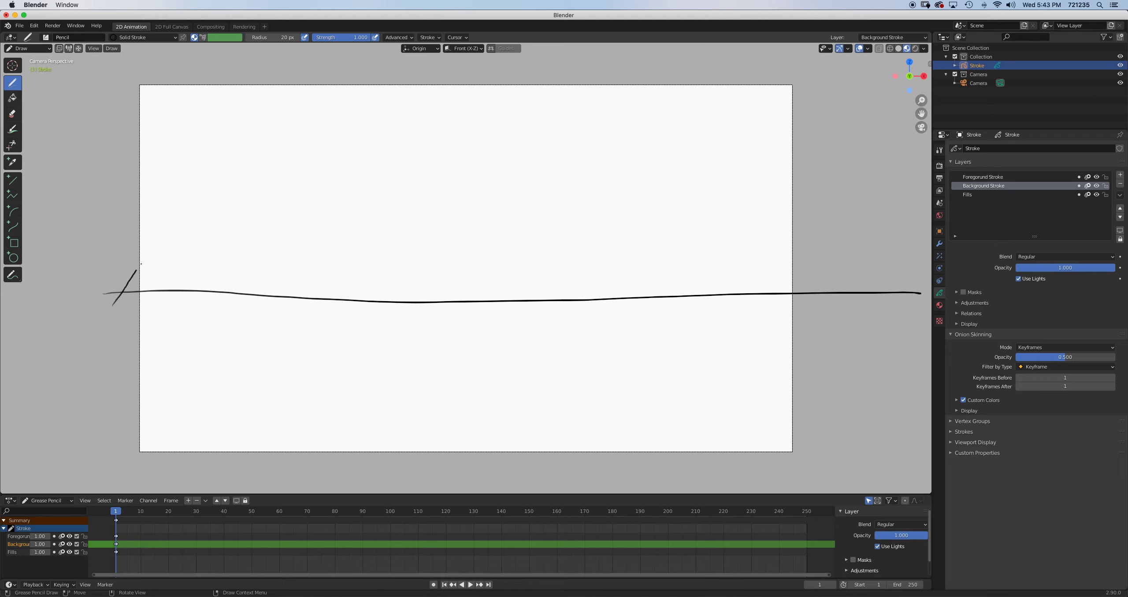
- Draw three overlapping mountain outlines: left, right, and a middle one behind them
left_click_drag(133, 273, 438, 270)
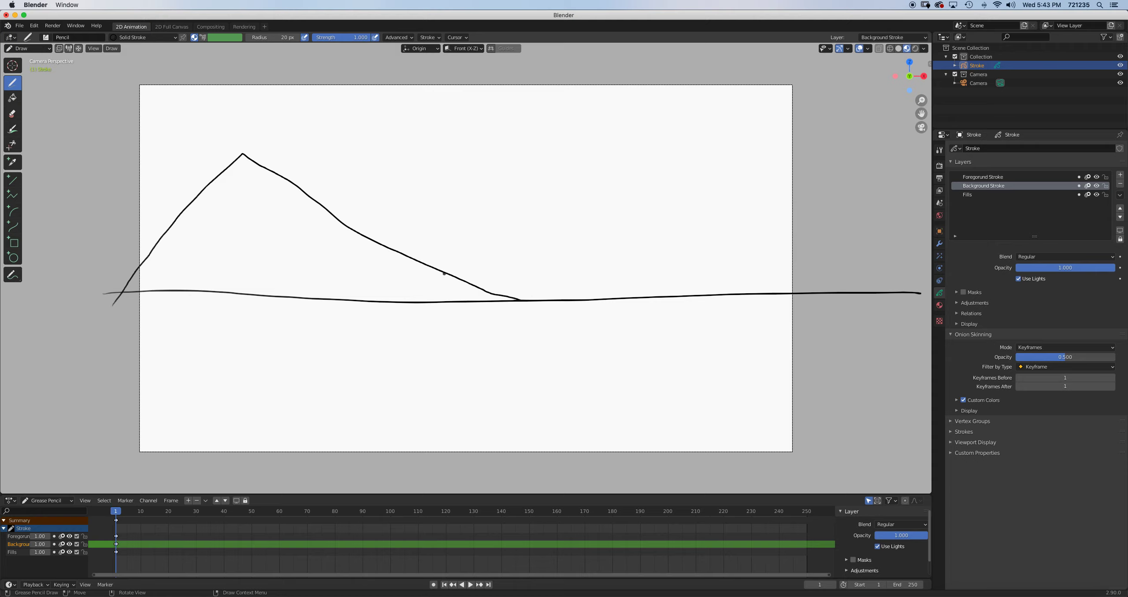
left_click_drag(445, 274, 610, 178)
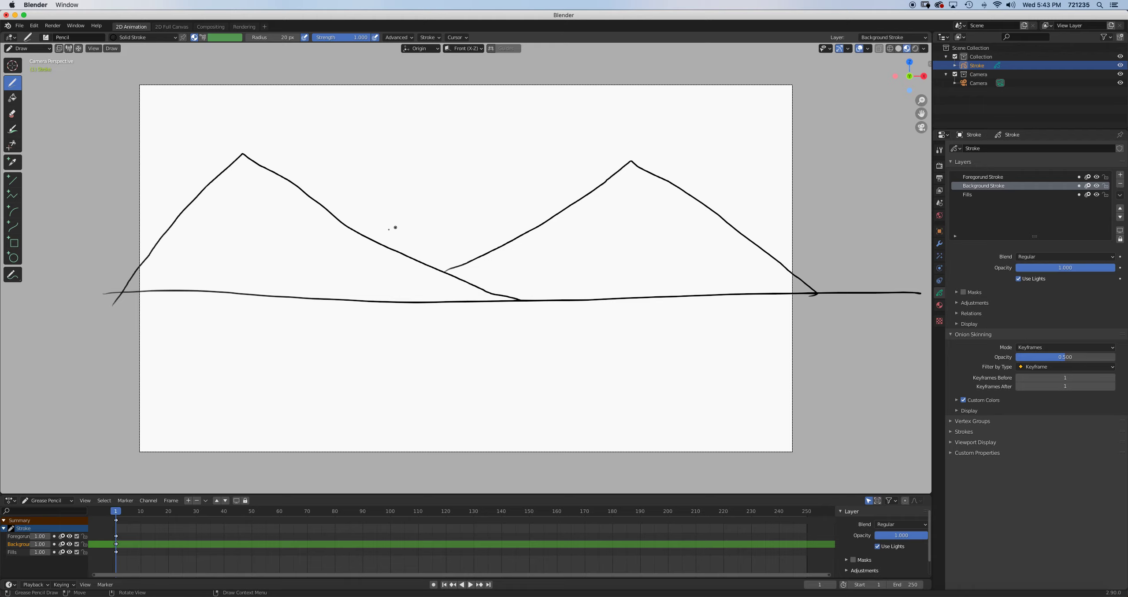
mouse_move(772, 233)
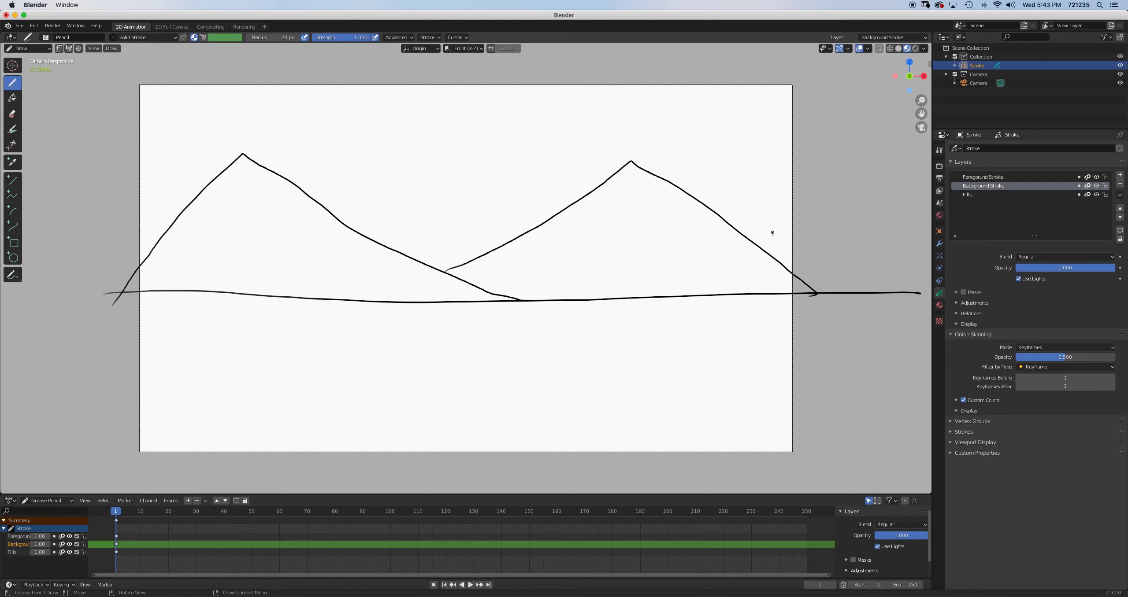
mouse_move(753, 251)
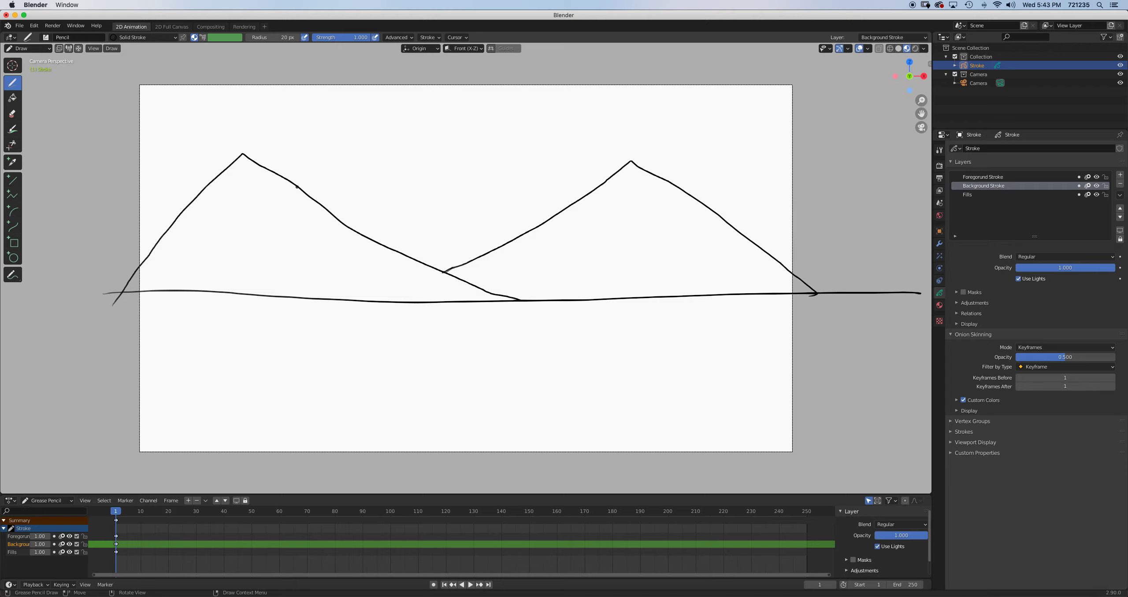
left_click_drag(295, 187, 399, 162)
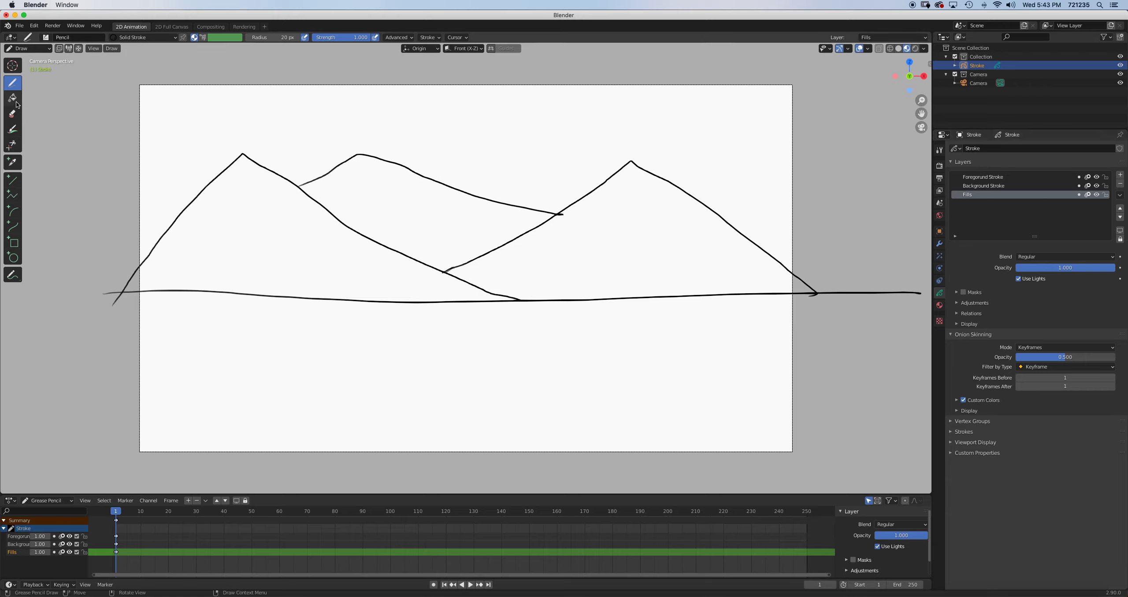
- Fill the mountain outlines with solid gray using the Fill tool on the Fills layer
left_click(12, 98)
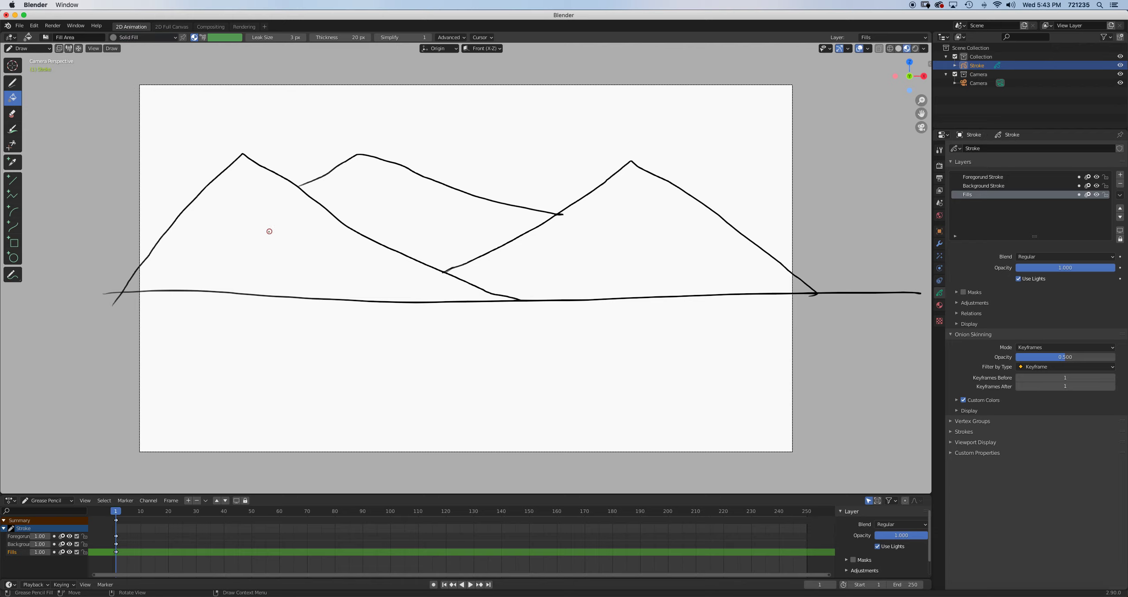
left_click(270, 231)
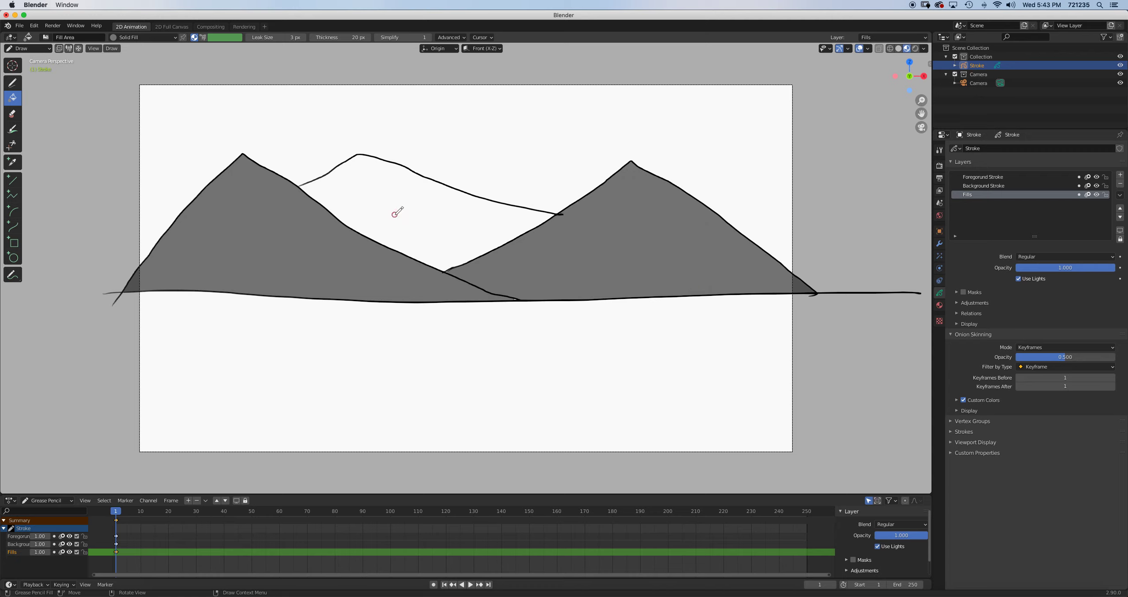
left_click(397, 211)
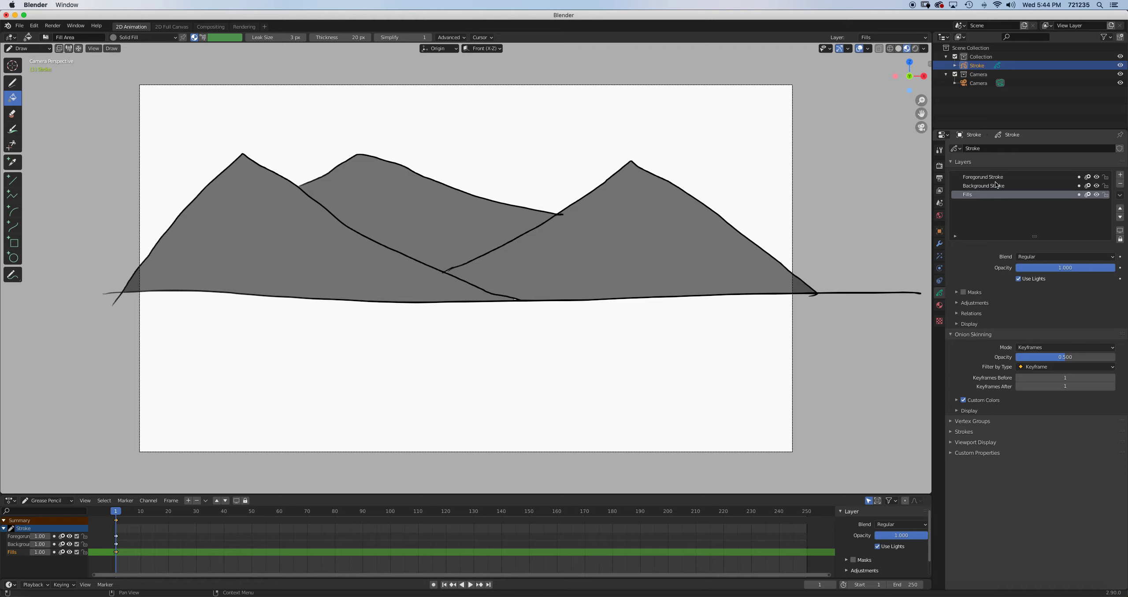
- Draw the cactus trunk and an arm in the foreground with the Solid Stroke material
left_click(982, 176)
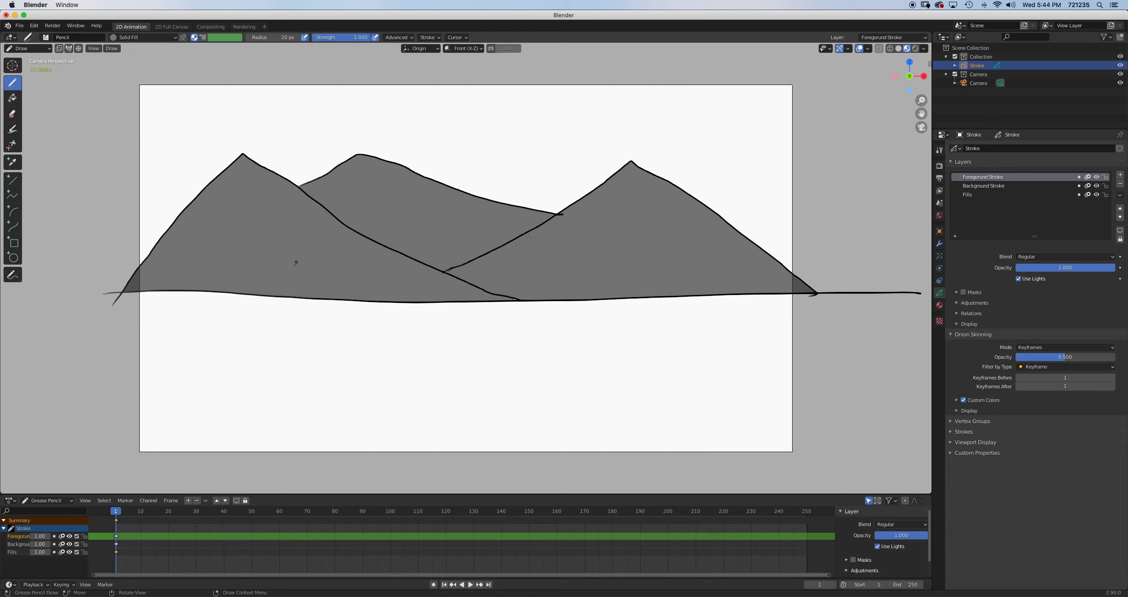
mouse_move(280, 340)
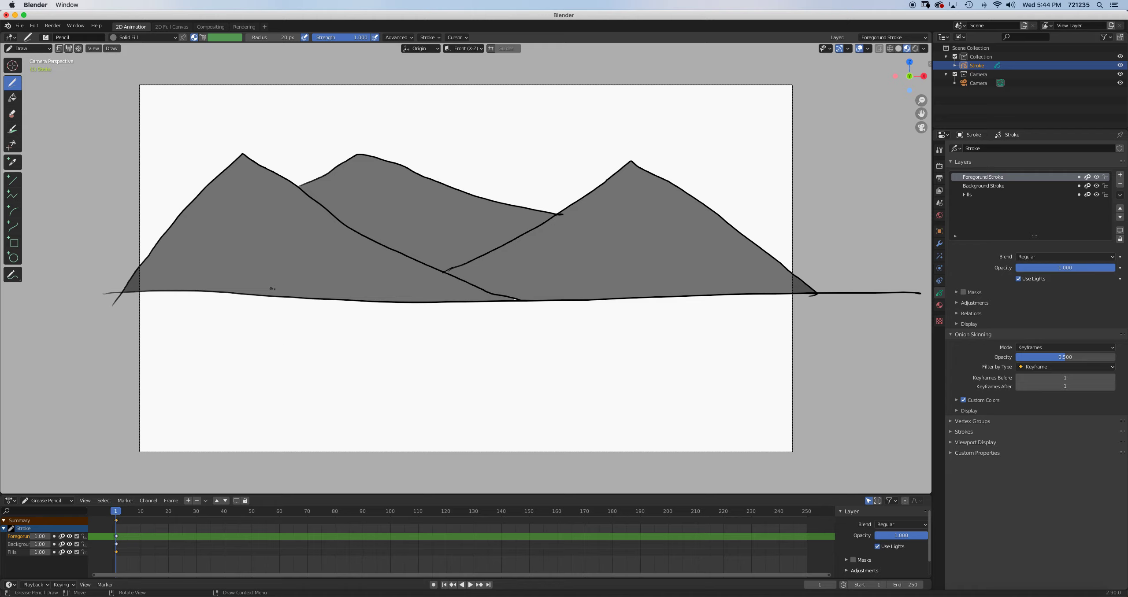
left_click_drag(259, 318, 269, 354)
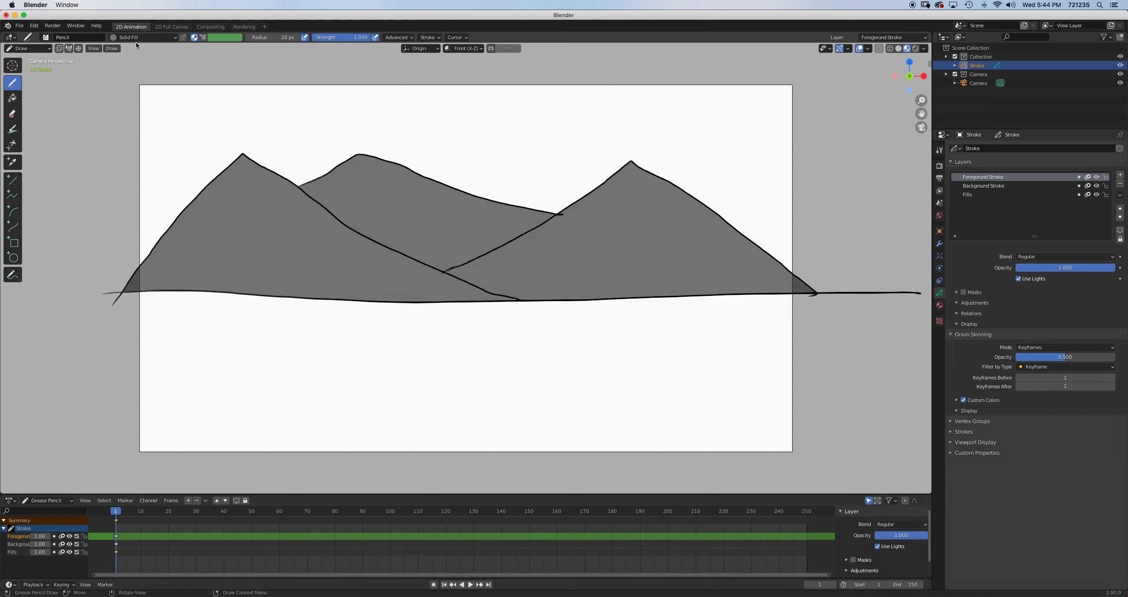
left_click(141, 37)
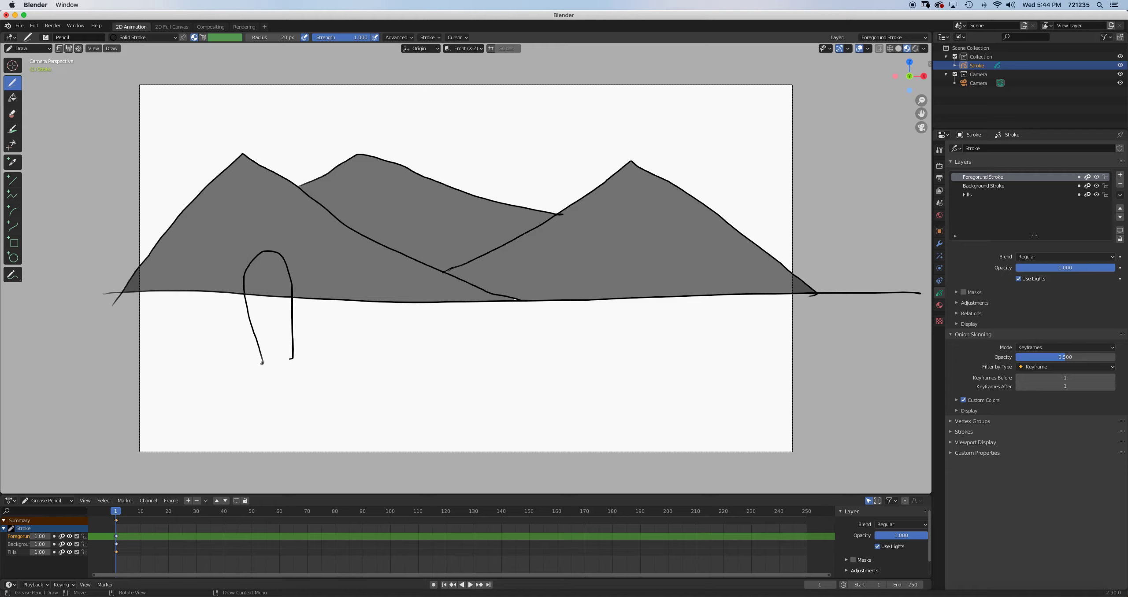
left_click_drag(261, 362, 295, 358)
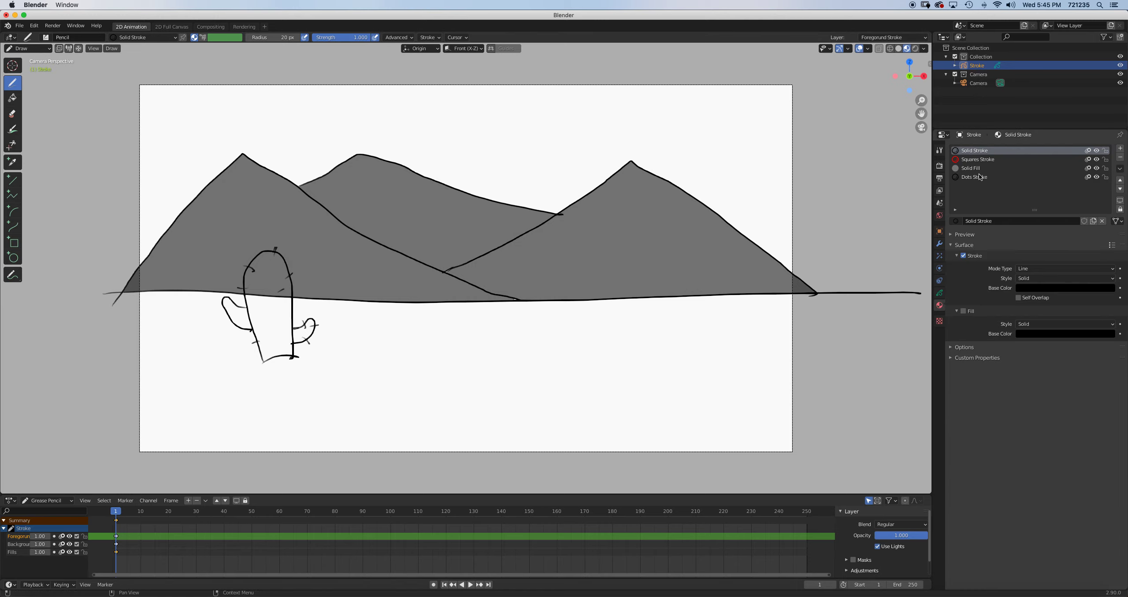
mouse_move(993, 171)
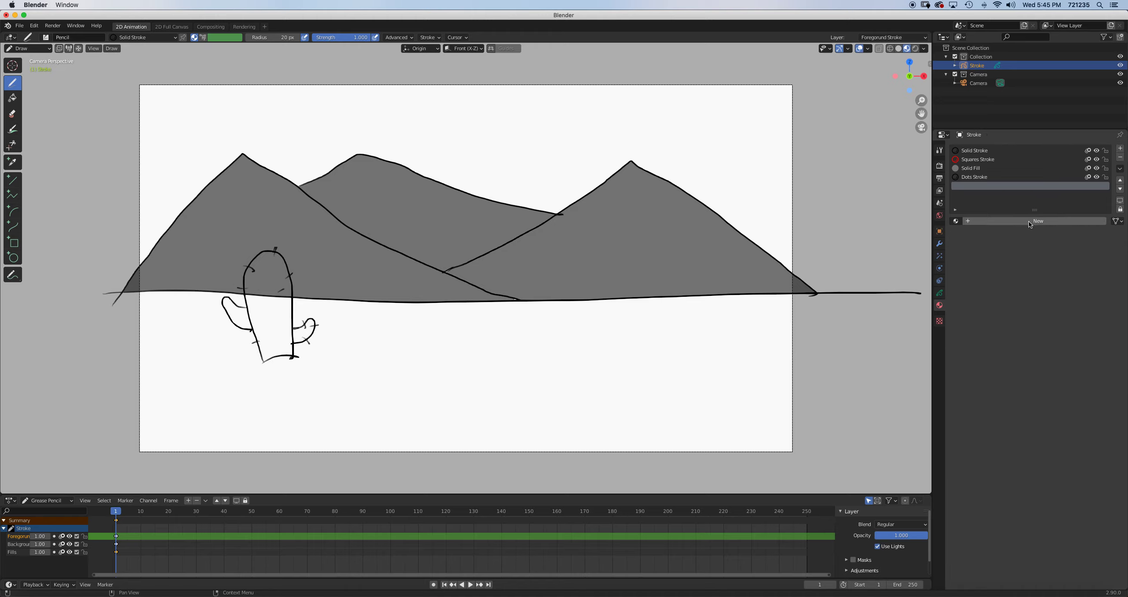
- Create a new Green Fill material with a green fill colour
left_click(1038, 221)
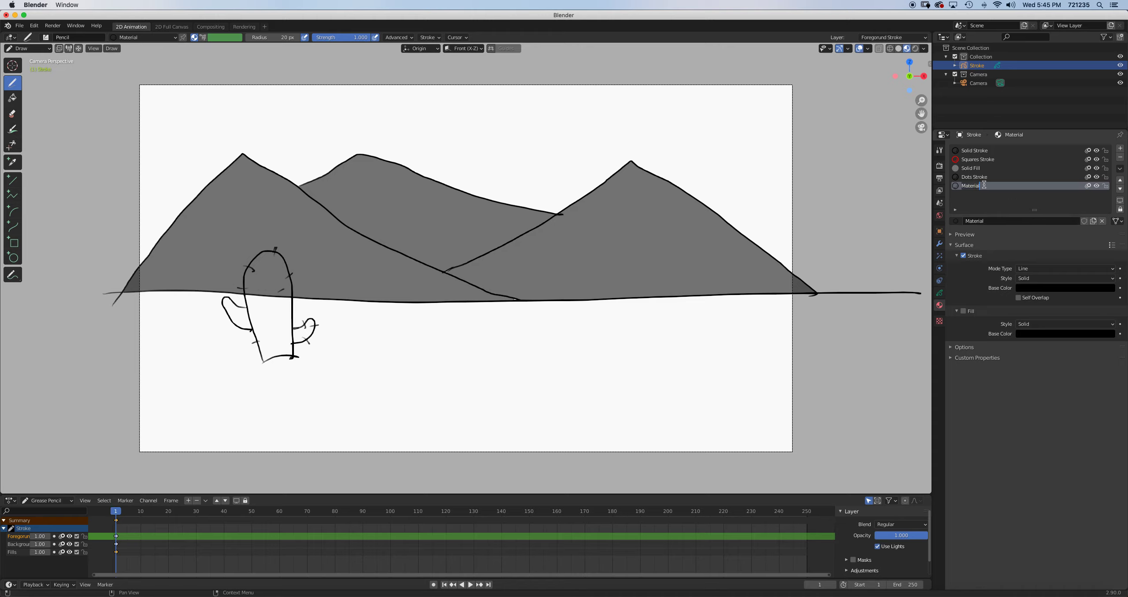
double_click(975, 185)
type("Green Fill")
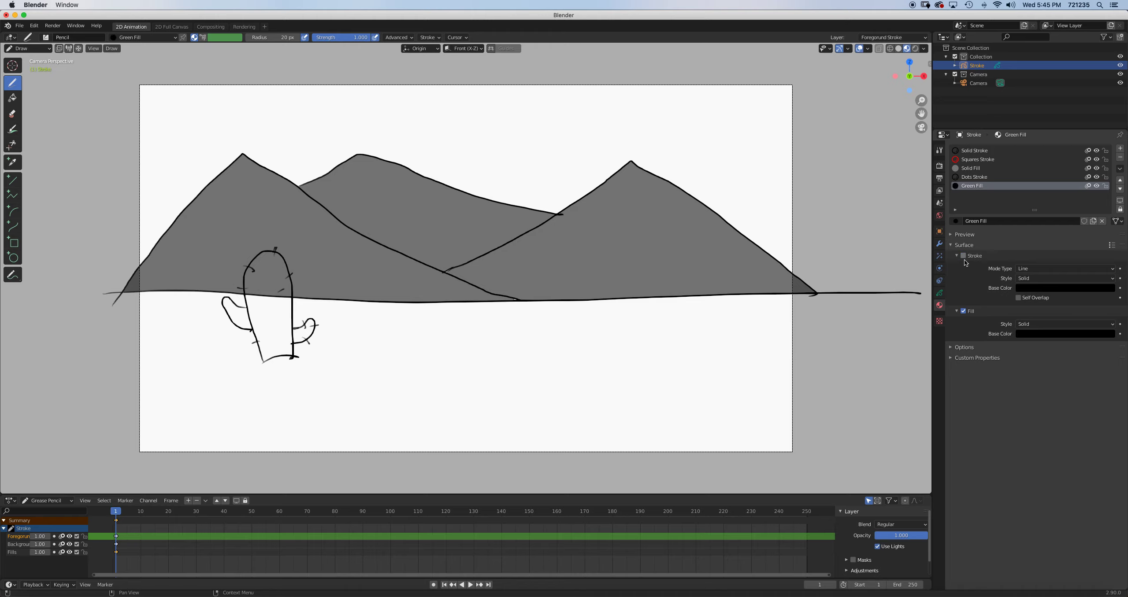
left_click(1064, 288)
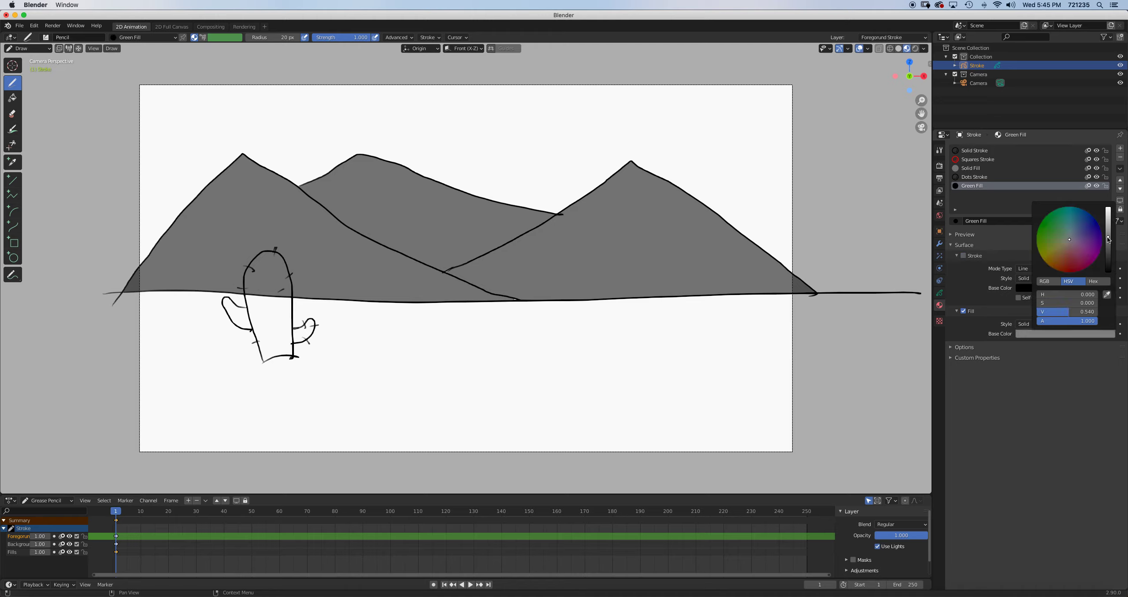
left_click(1049, 228)
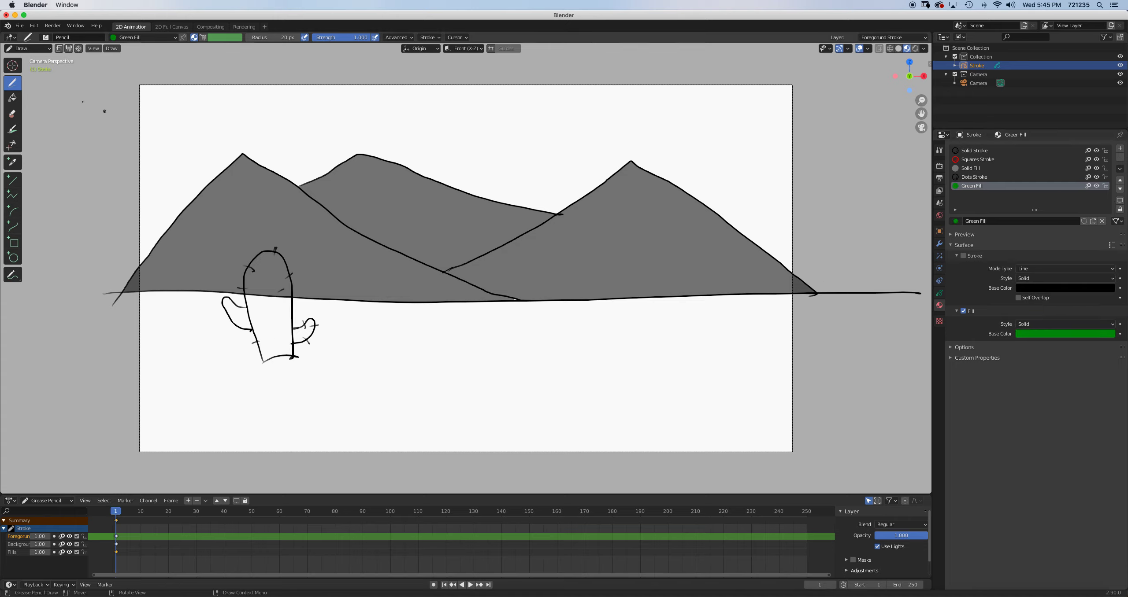
- Fill the cactus arms and trunk solid green with the Green Fill material
left_click(13, 97)
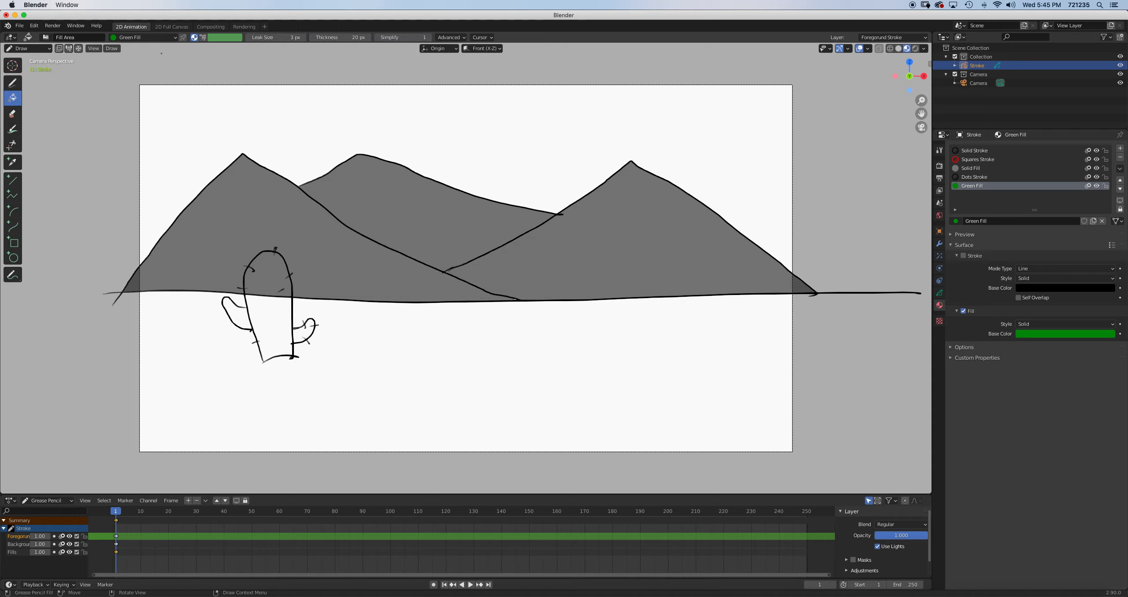
left_click(238, 313)
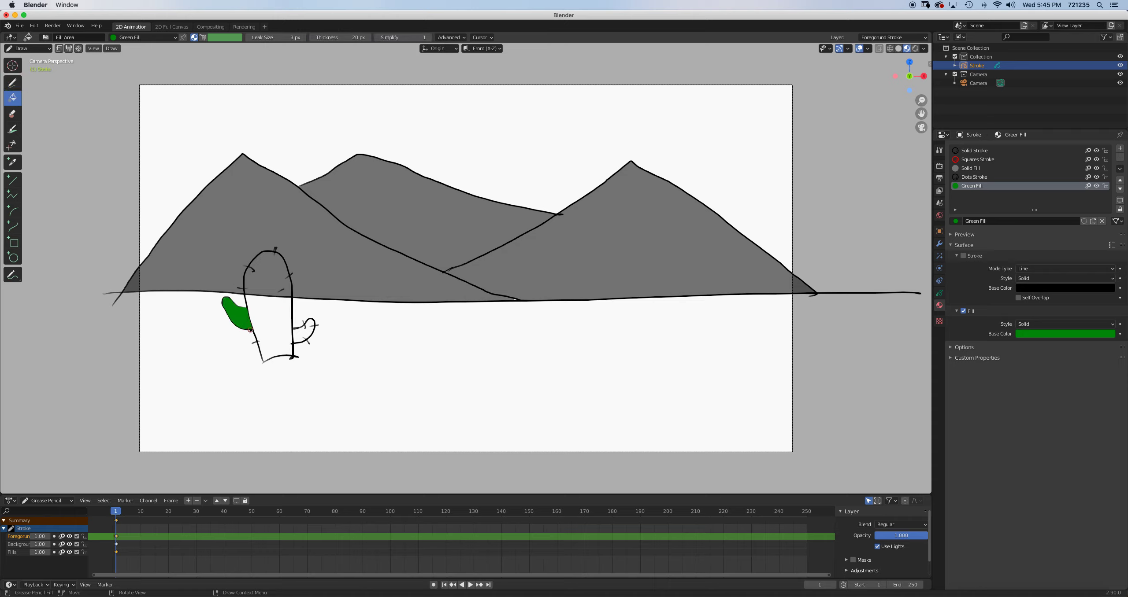
left_click(277, 310)
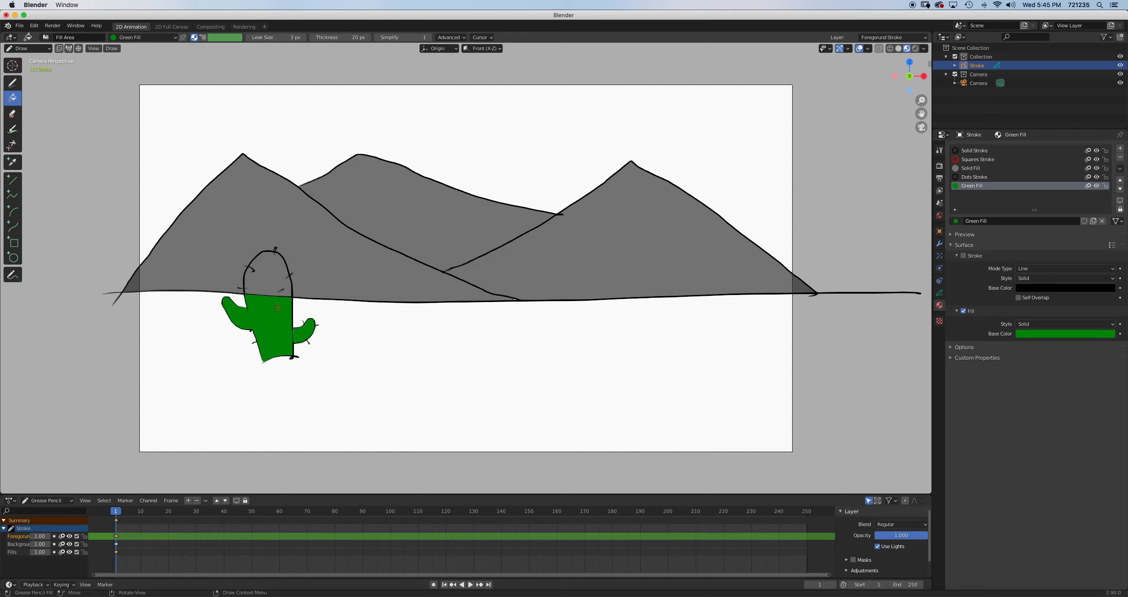
left_click(278, 287)
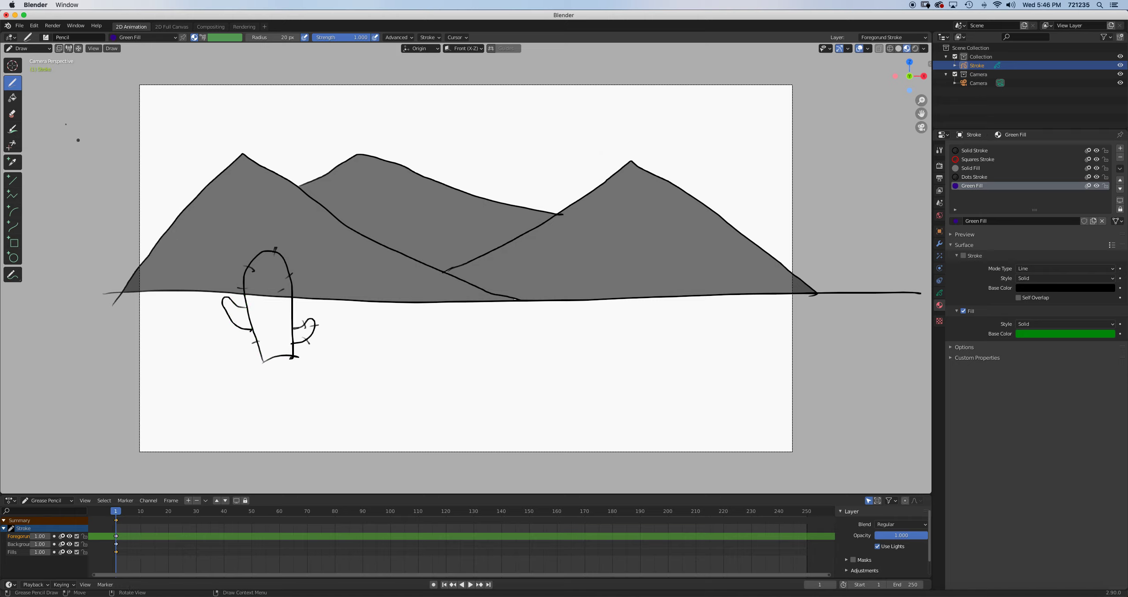
- Reselect the Fill tool after undoing the green fills
left_click(13, 96)
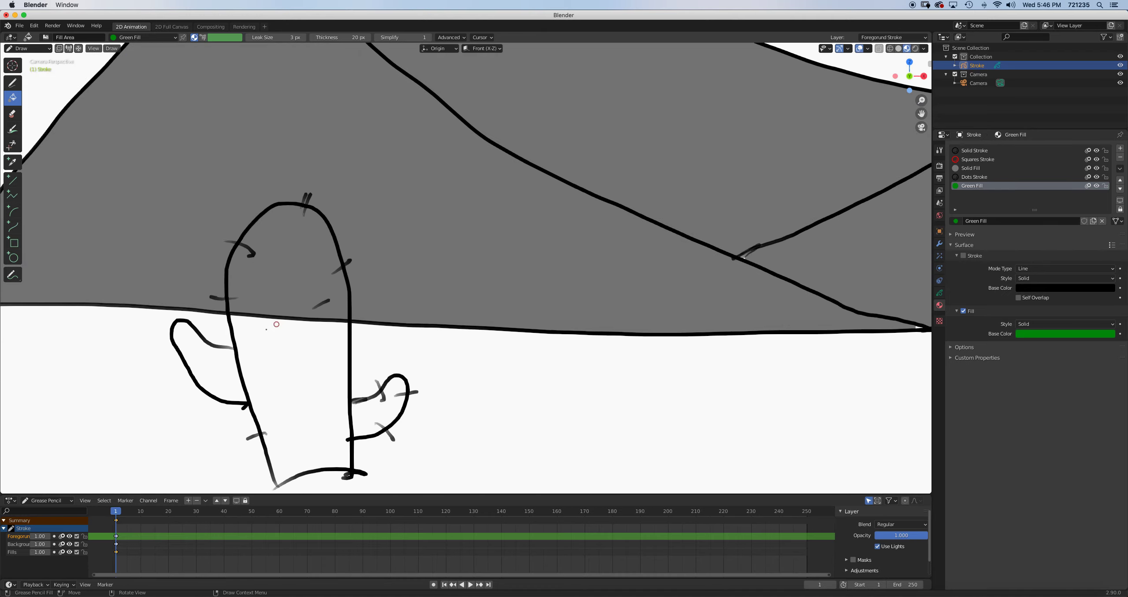
mouse_move(252, 161)
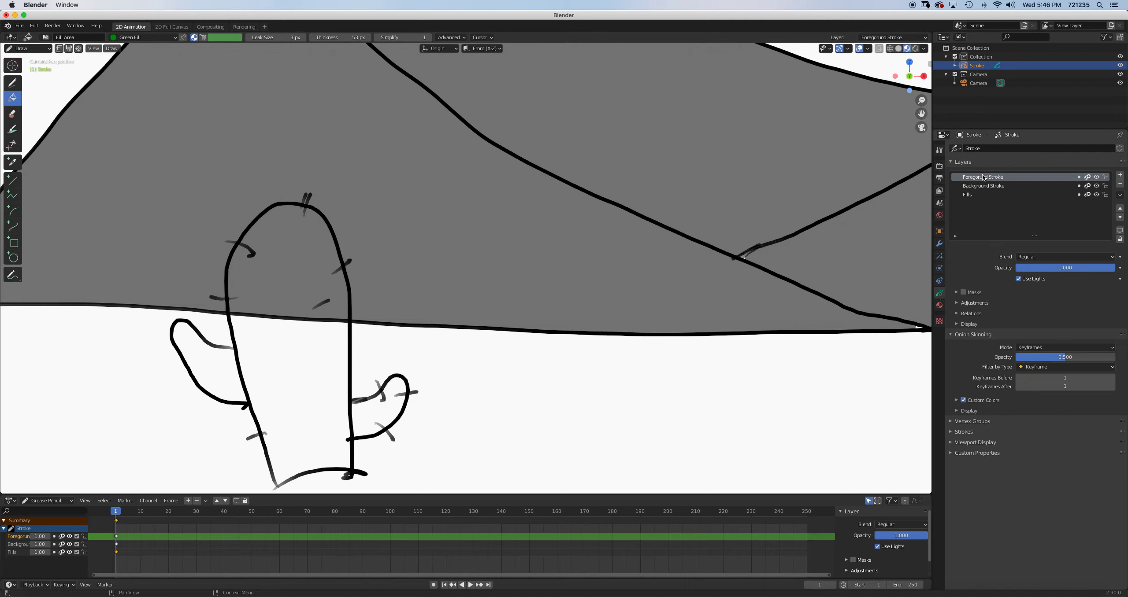
- Erase the gray mountain fill behind the cactus trunk with the soft eraser on Background Stroke
left_click(984, 185)
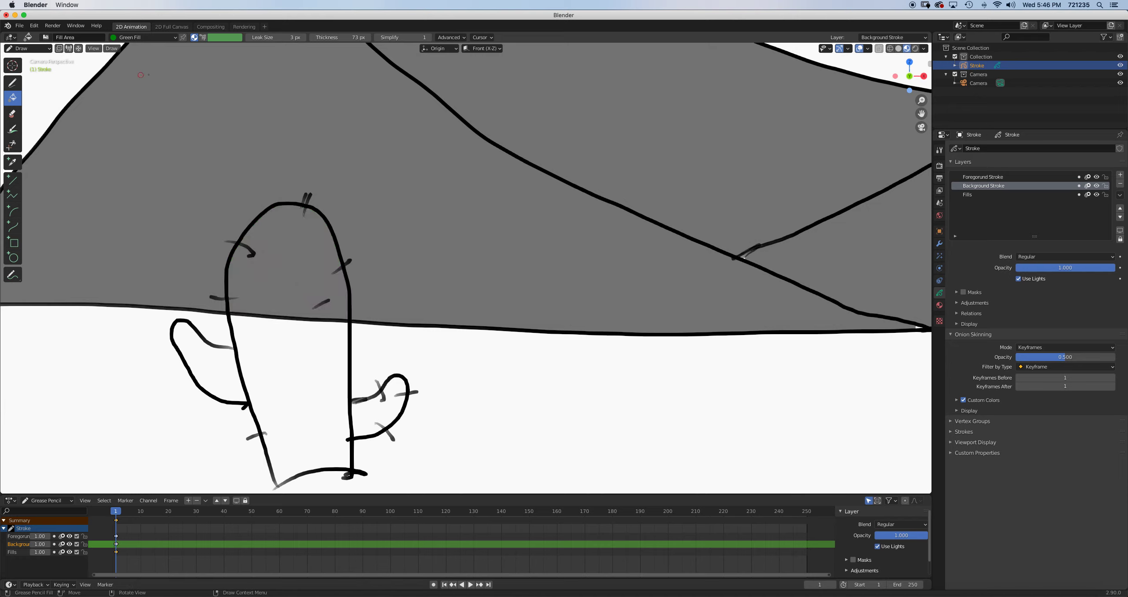
left_click(12, 114)
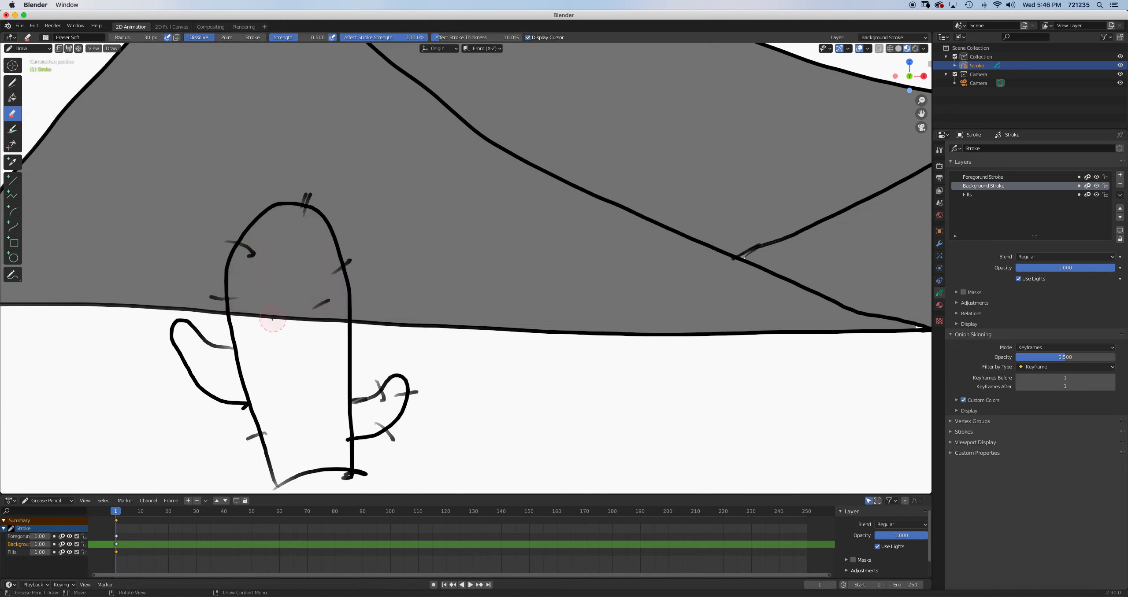
mouse_move(257, 358)
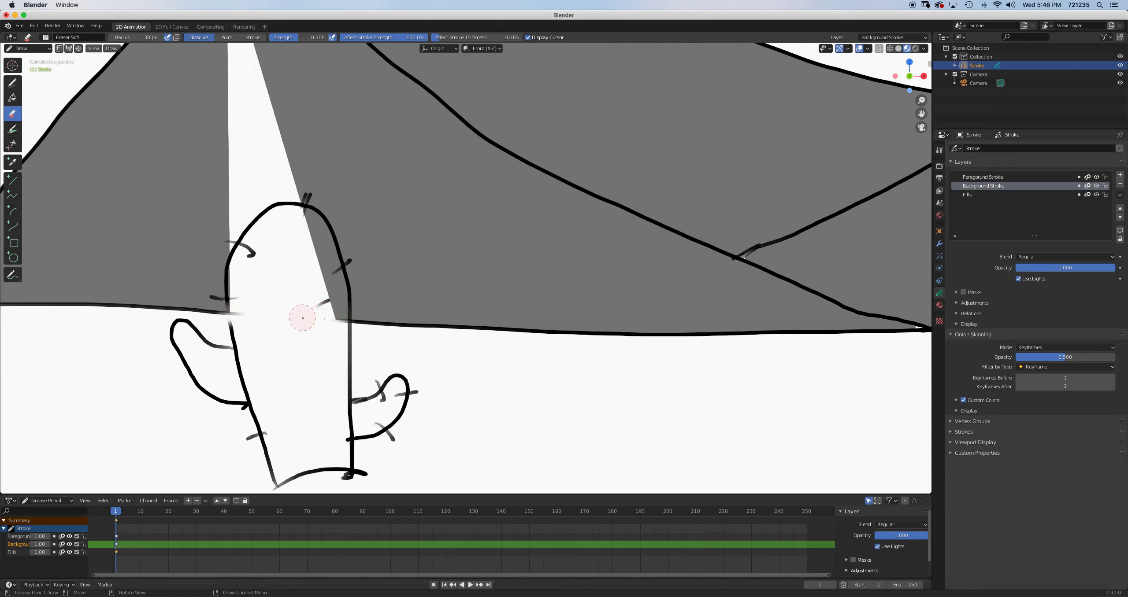
left_click_drag(302, 318, 274, 325)
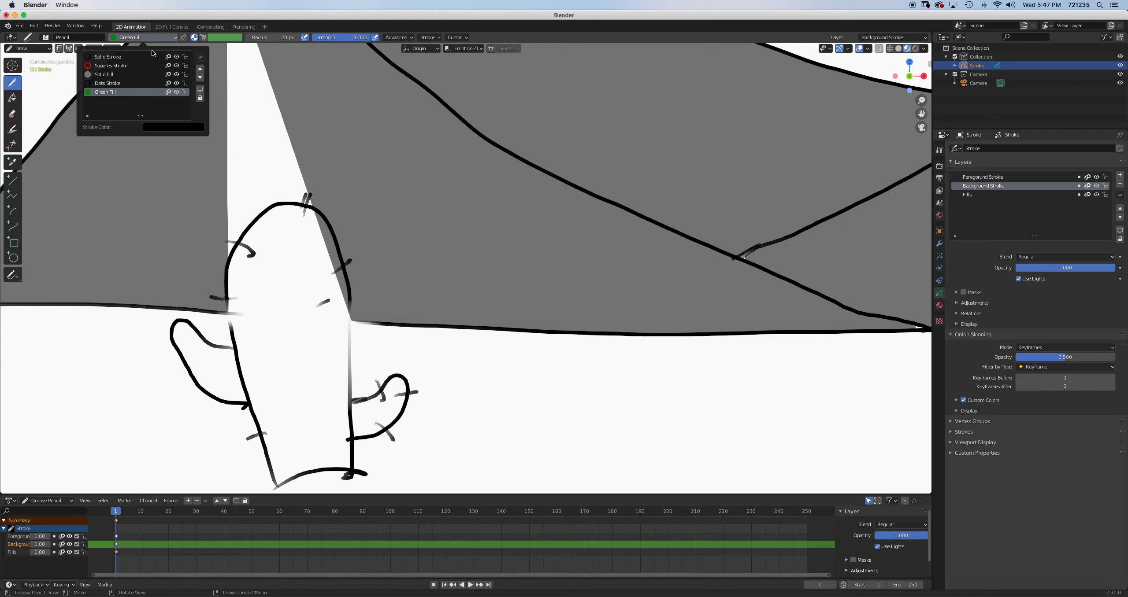
left_click(107, 57)
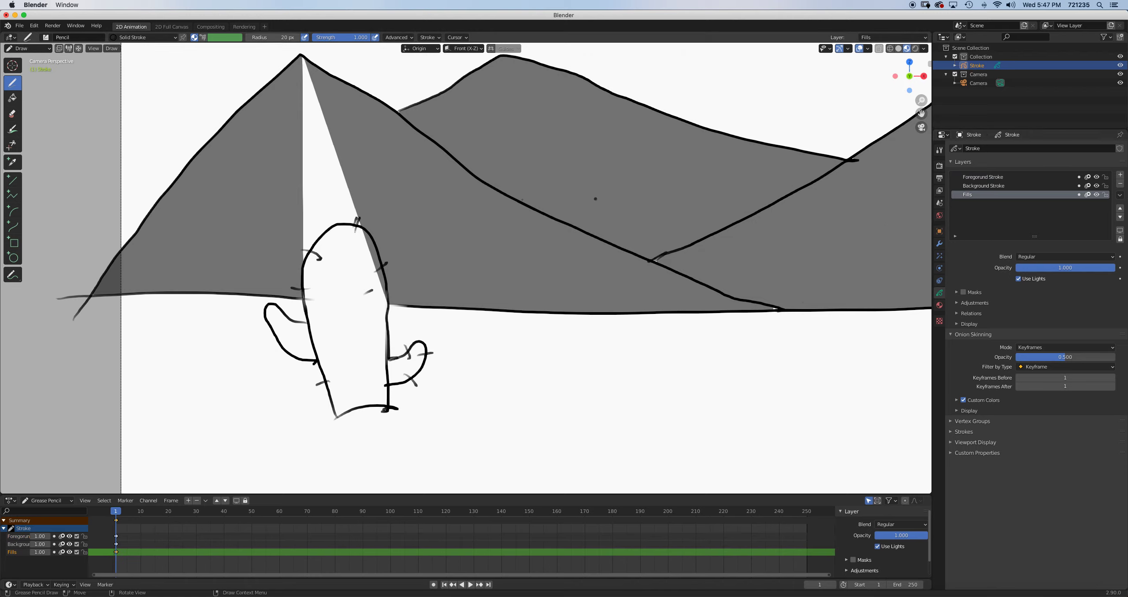
- Refill the gap behind the cactus with the gray Solid Fill material
left_click(12, 98)
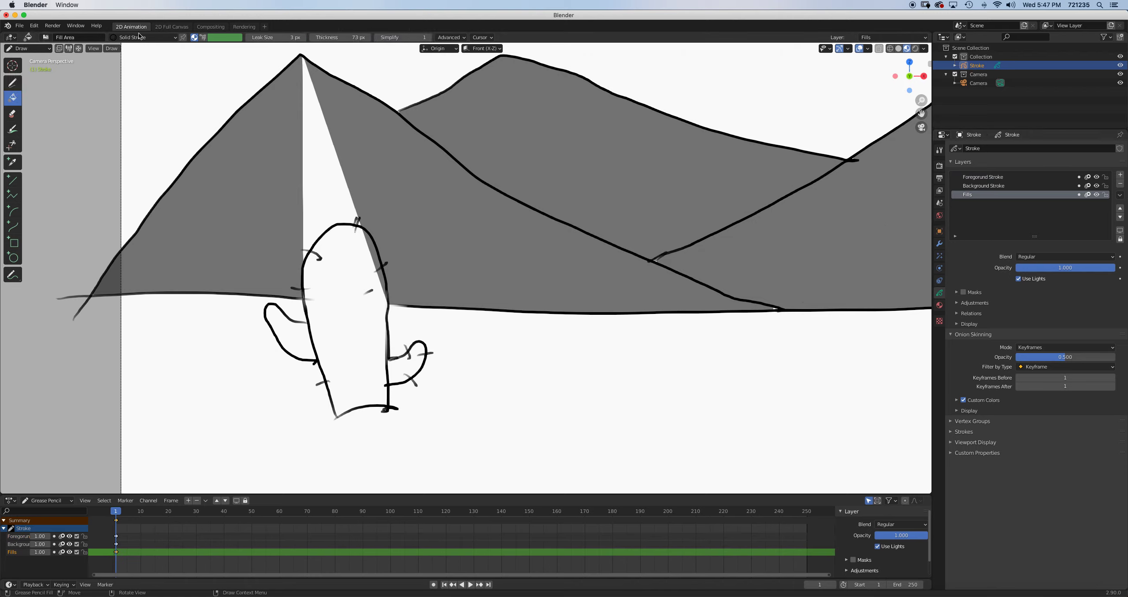
left_click(144, 37)
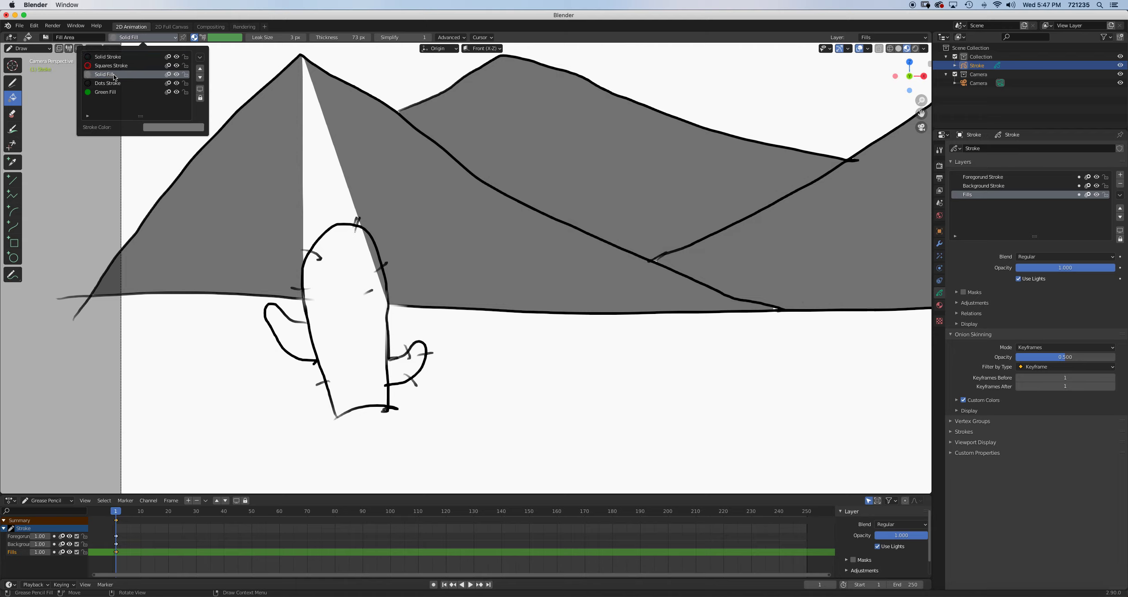
left_click(107, 74)
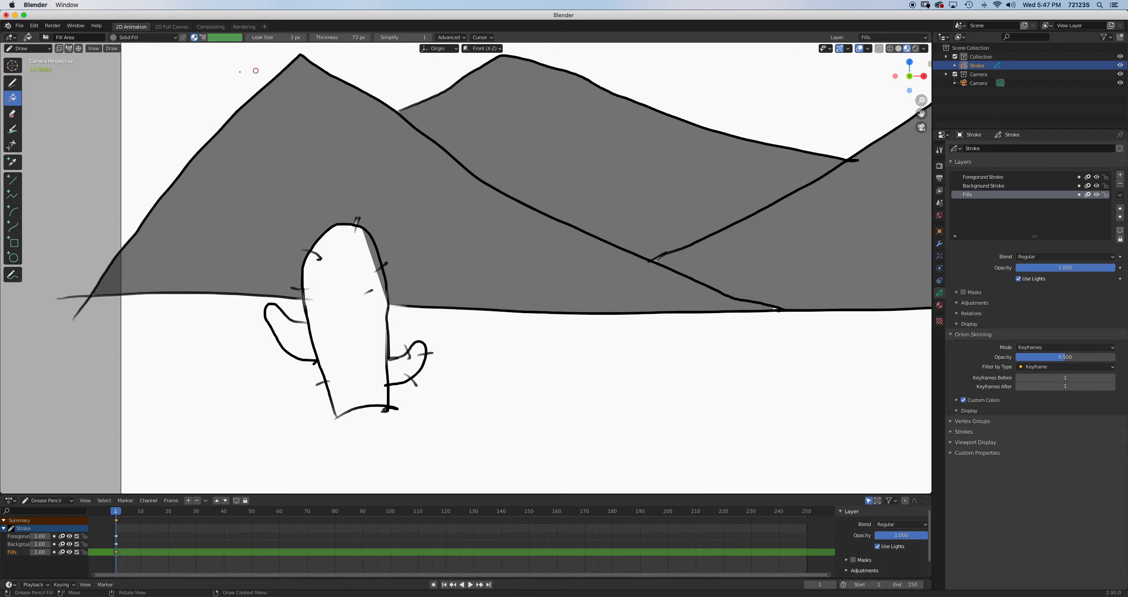
- Switch to Green Fill and fill the cactus green
left_click(142, 36)
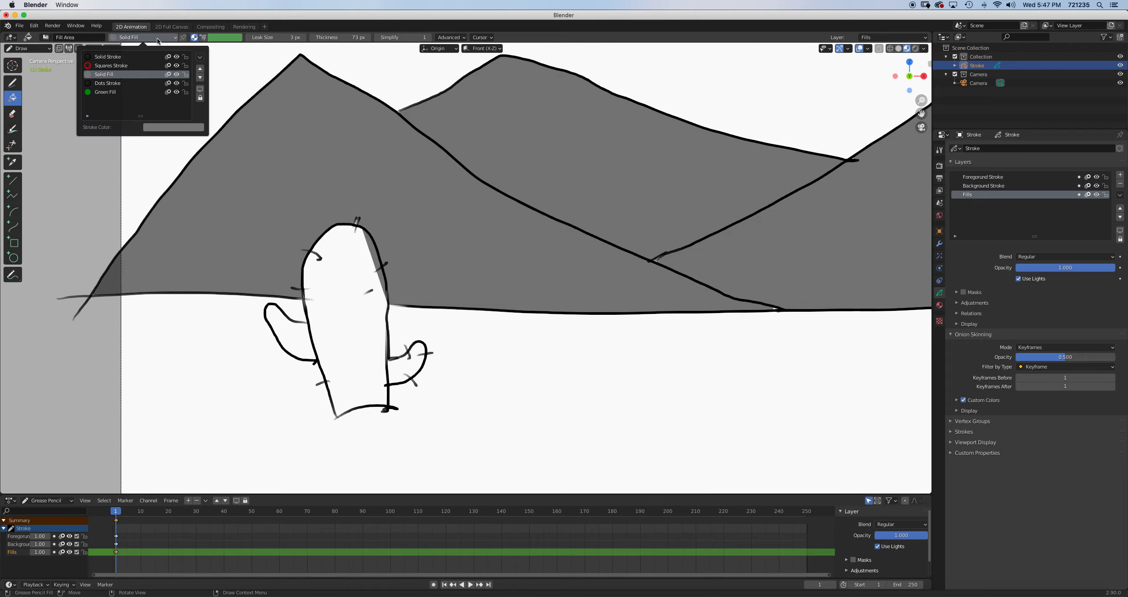
left_click(105, 91)
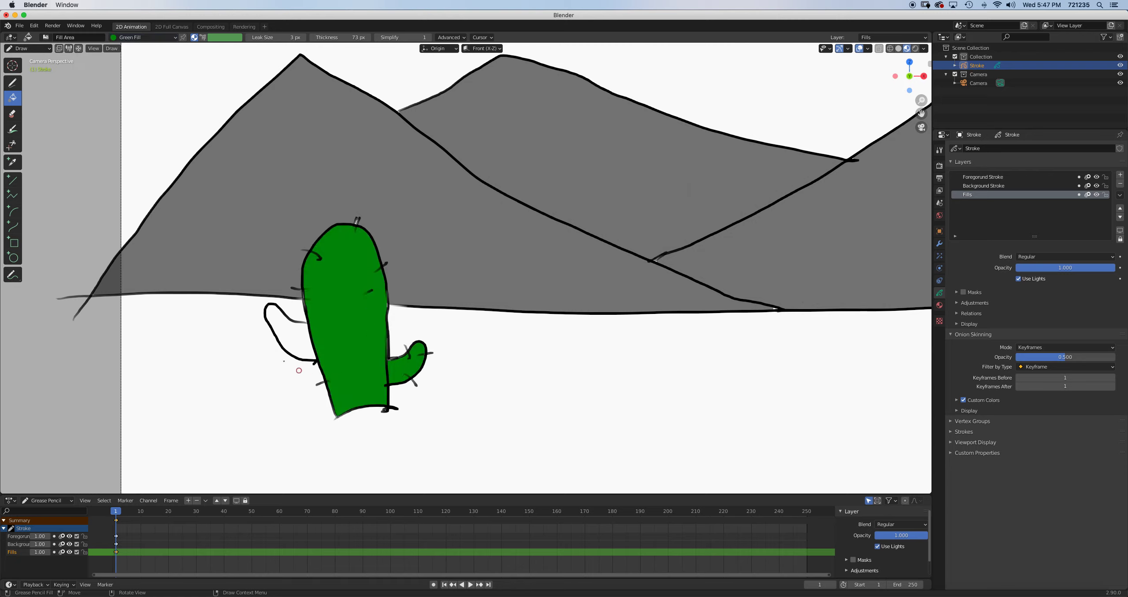
left_click(291, 326)
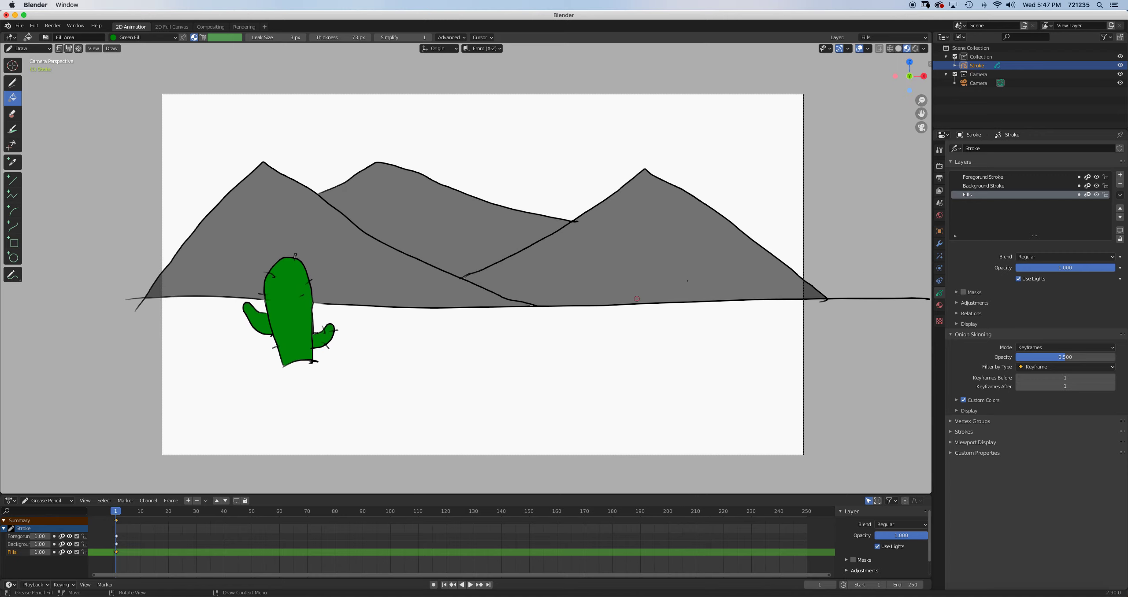
left_click(984, 176)
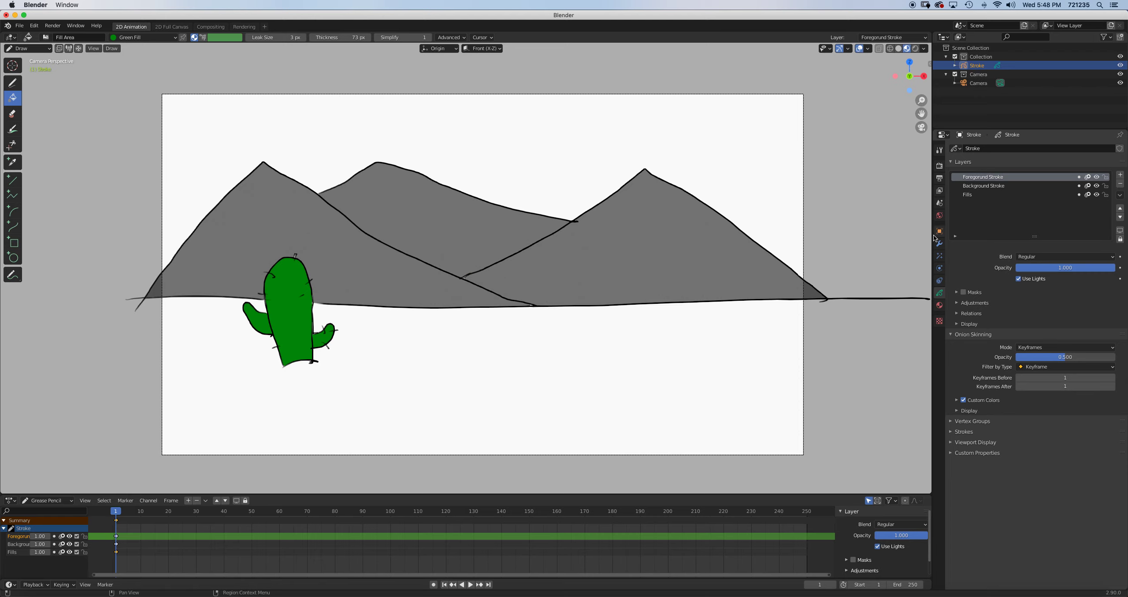
mouse_move(939, 230)
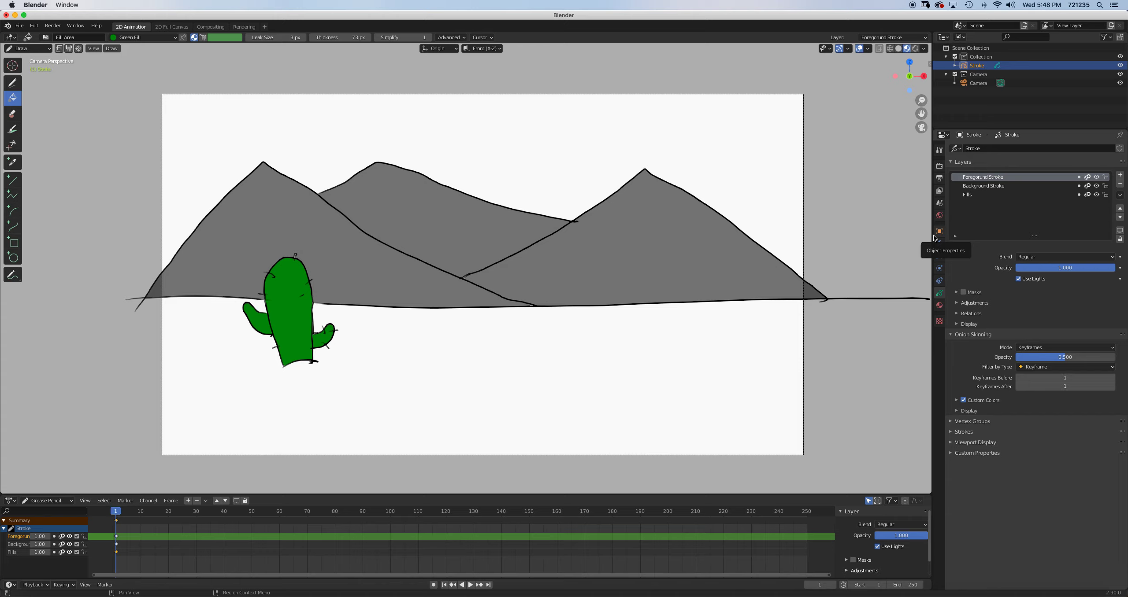
mouse_move(997, 219)
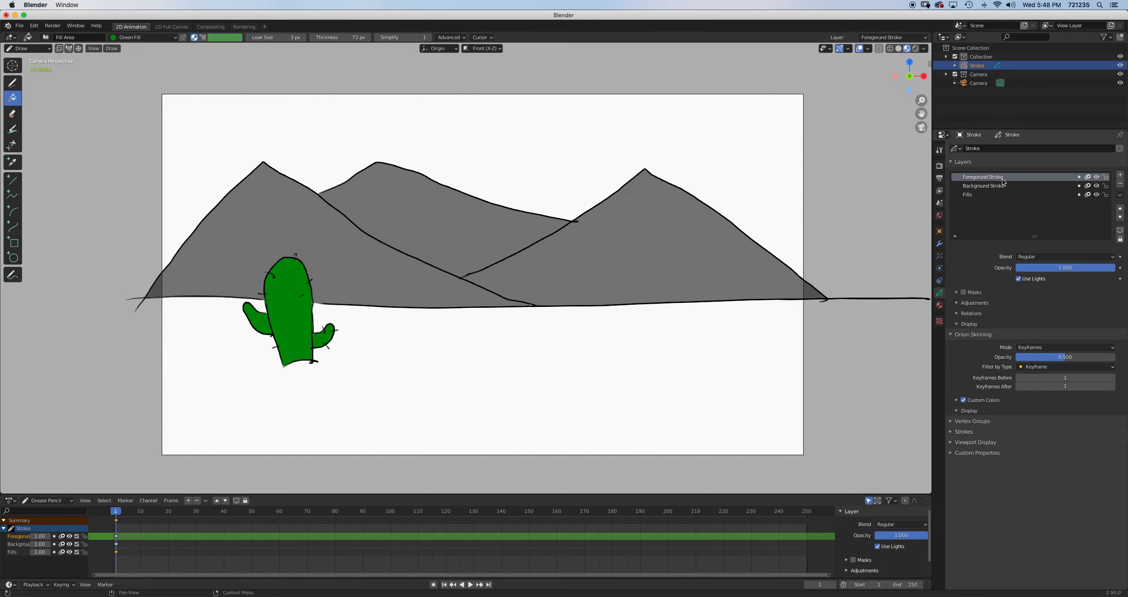
mouse_move(968, 192)
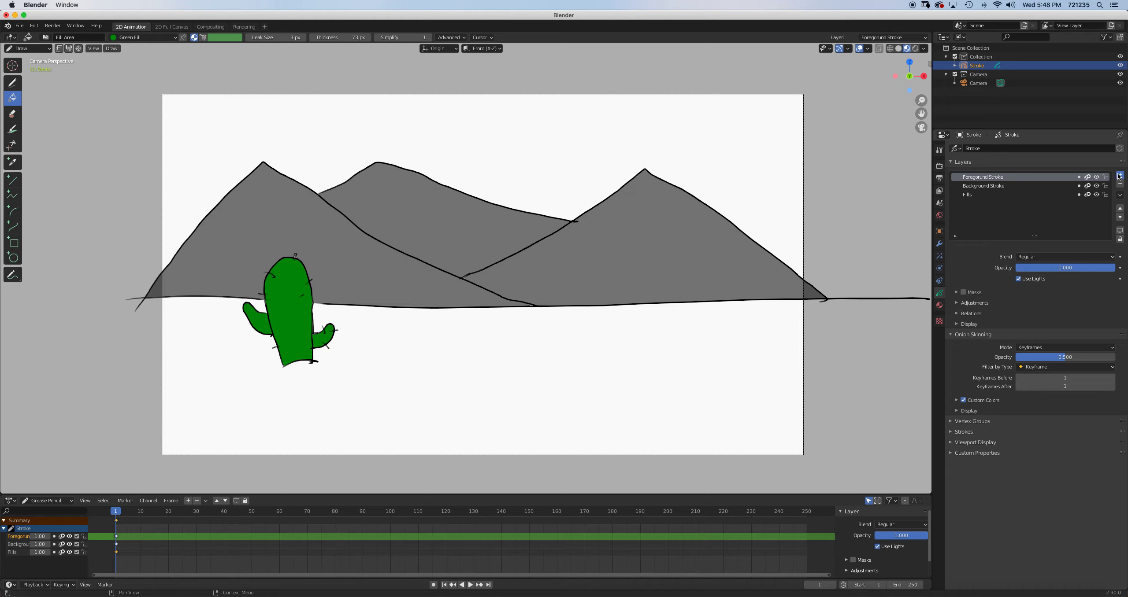
- Add a layer named Sun above Fills and draw a black circle outline over the right peak
left_click(1119, 175)
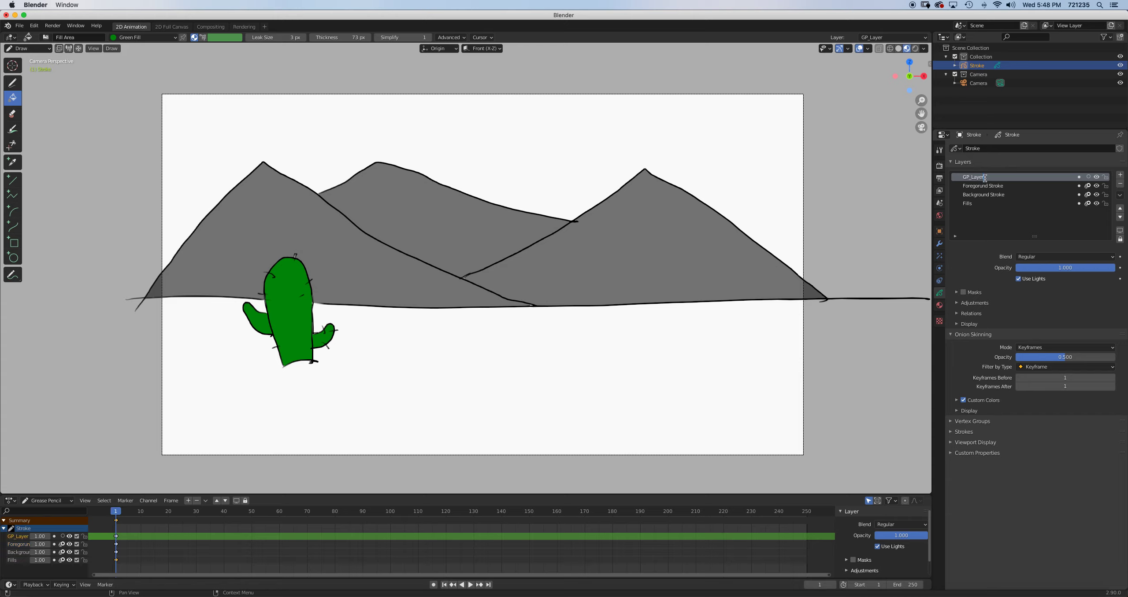
double_click(974, 177)
type("Sun")
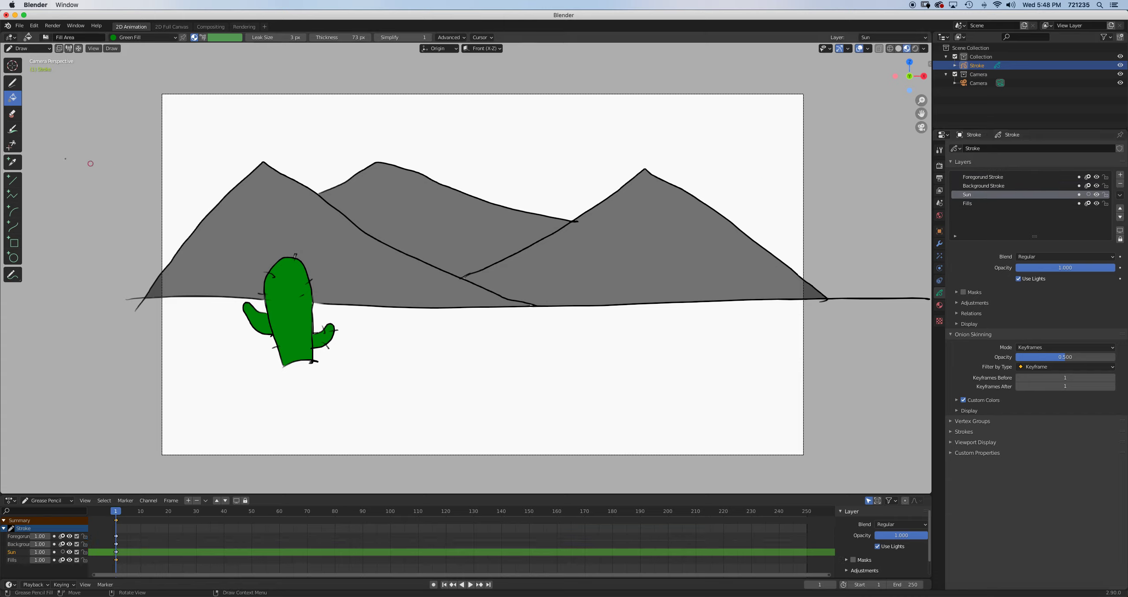
left_click(12, 82)
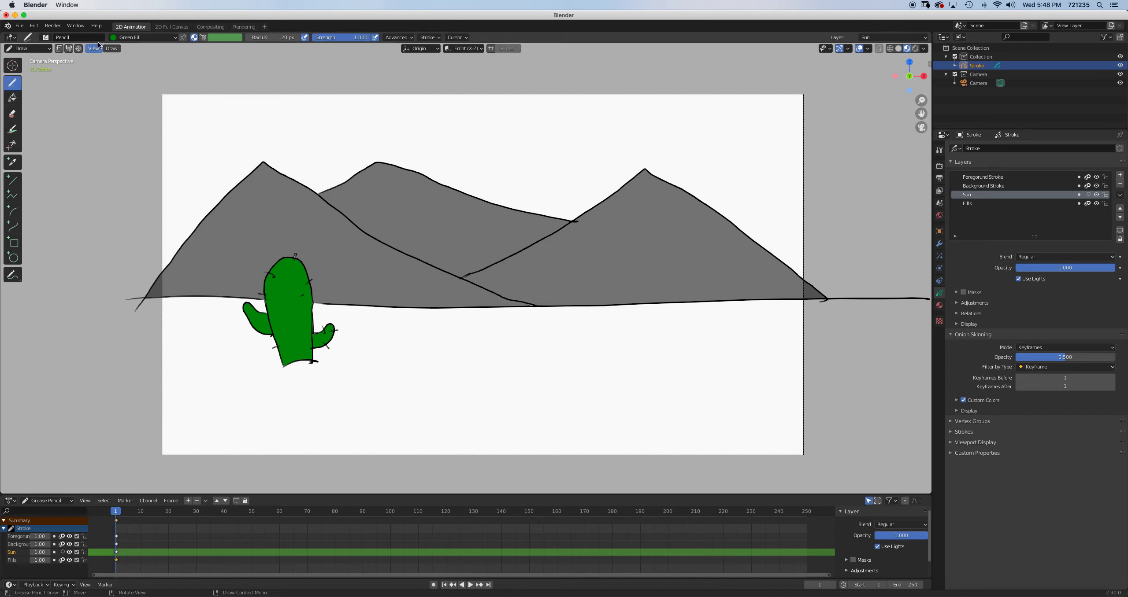
left_click(108, 38)
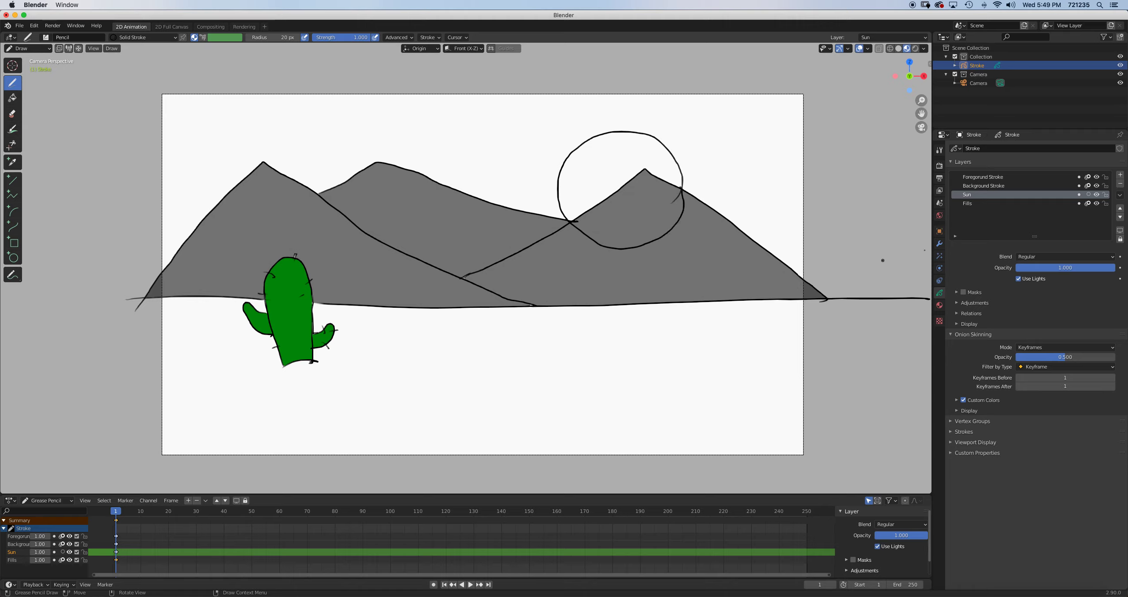
- On the Fills layer, fill the circle's upper part with the Green Fill material
left_click(968, 203)
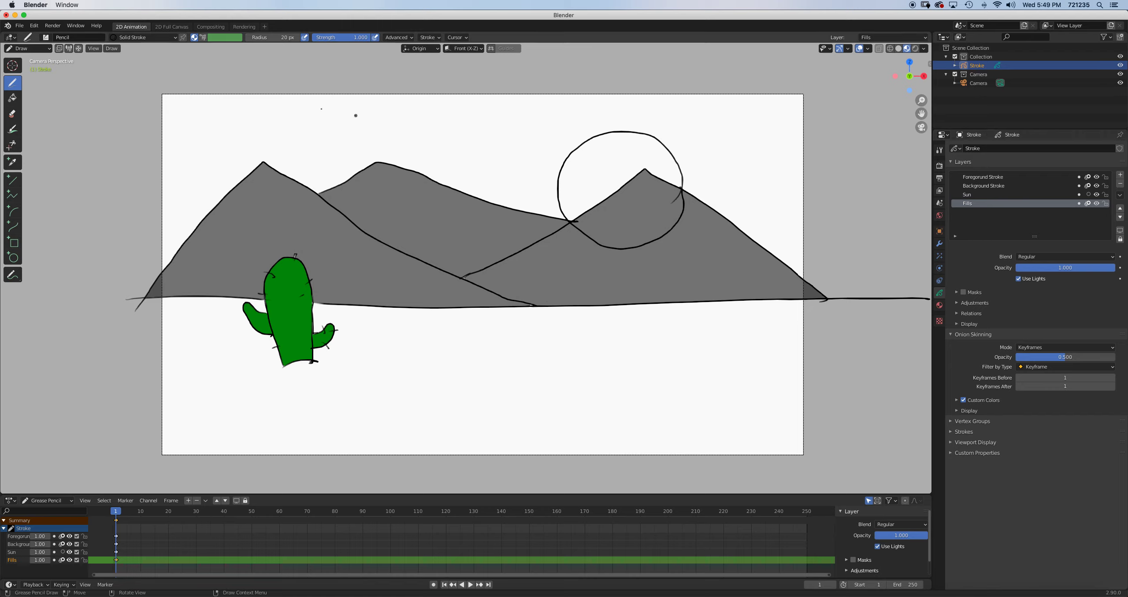
left_click(142, 36)
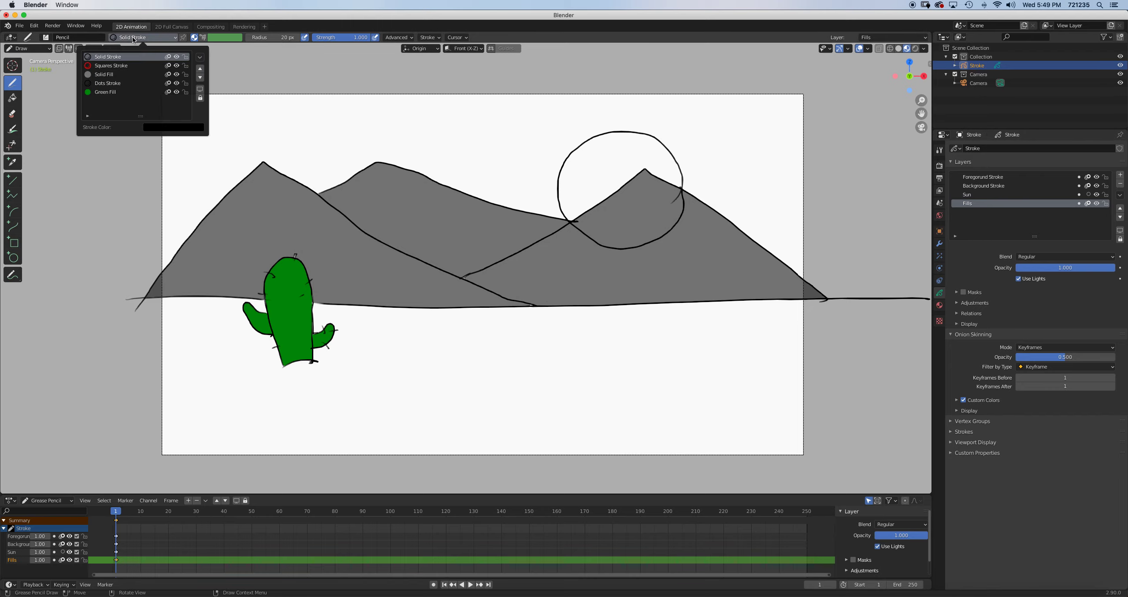
left_click(105, 92)
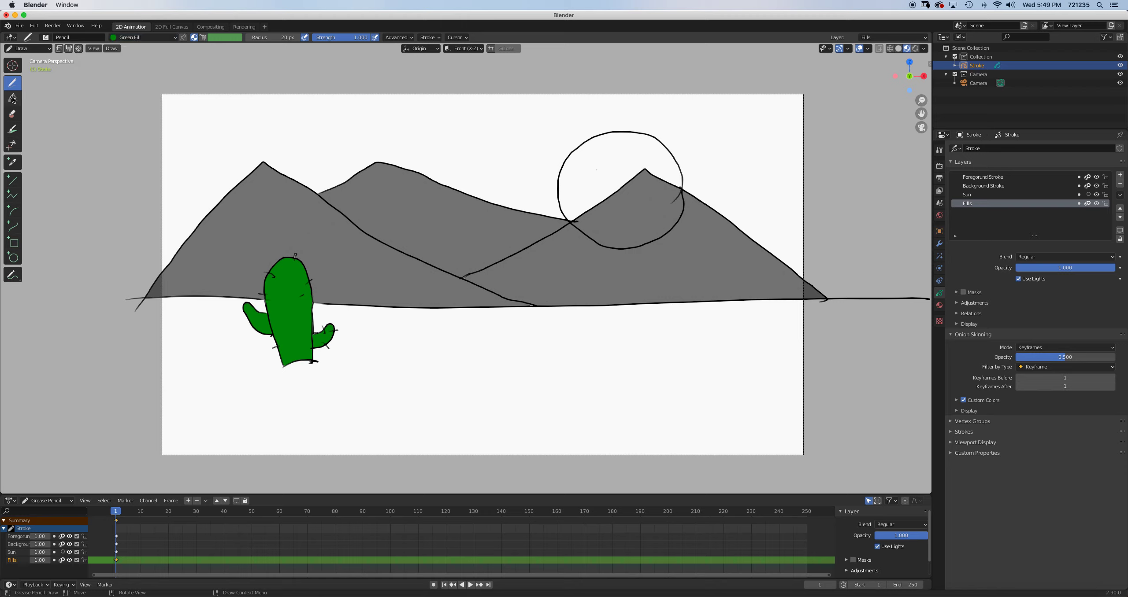
left_click(609, 180)
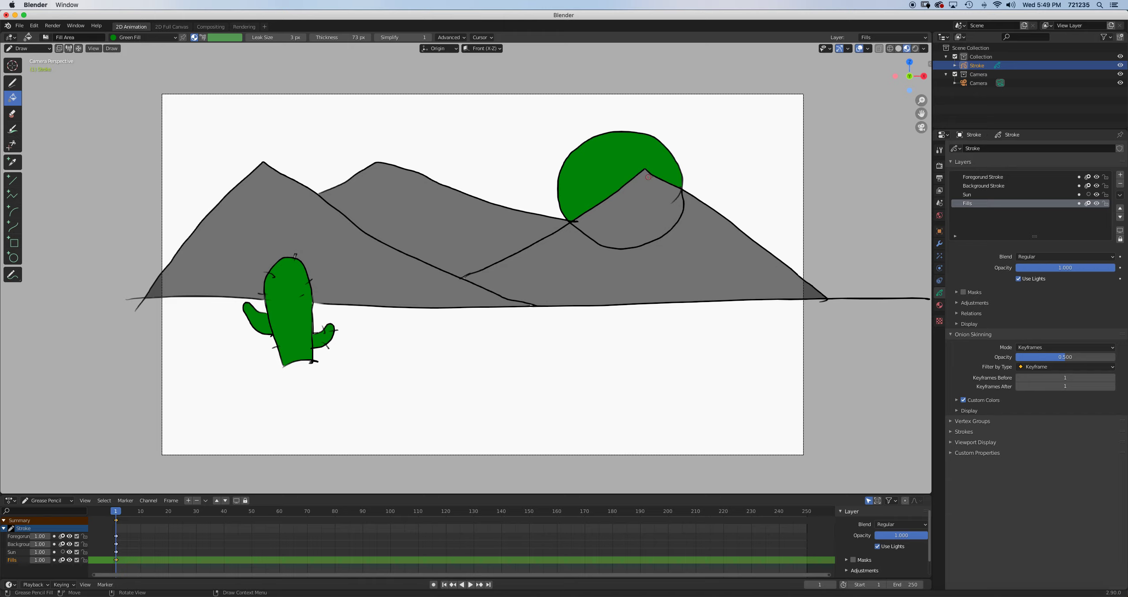
mouse_move(593, 151)
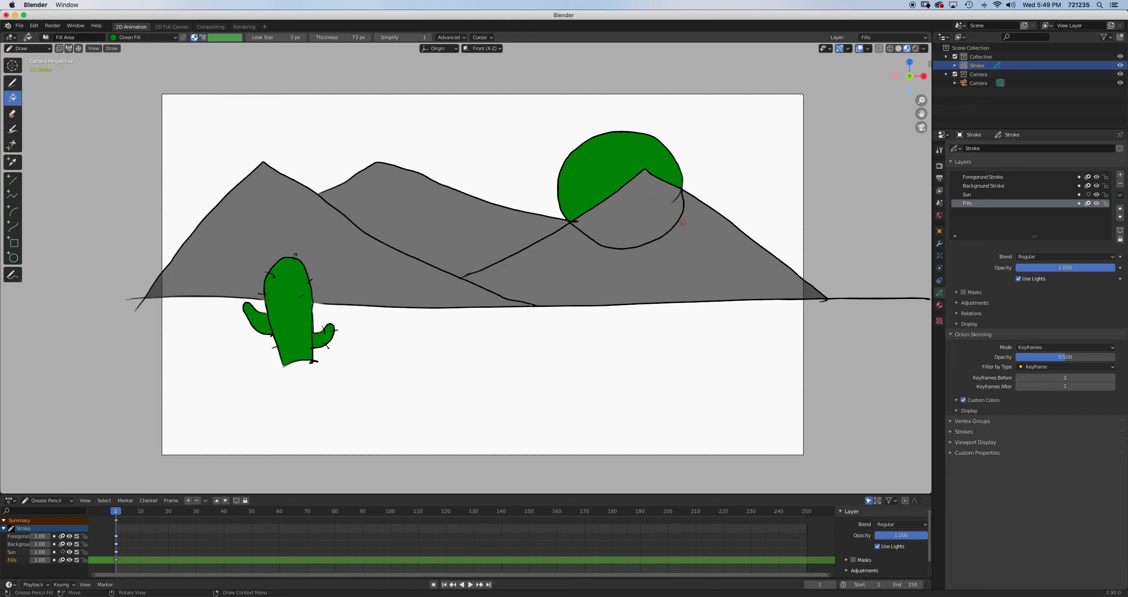
mouse_move(671, 234)
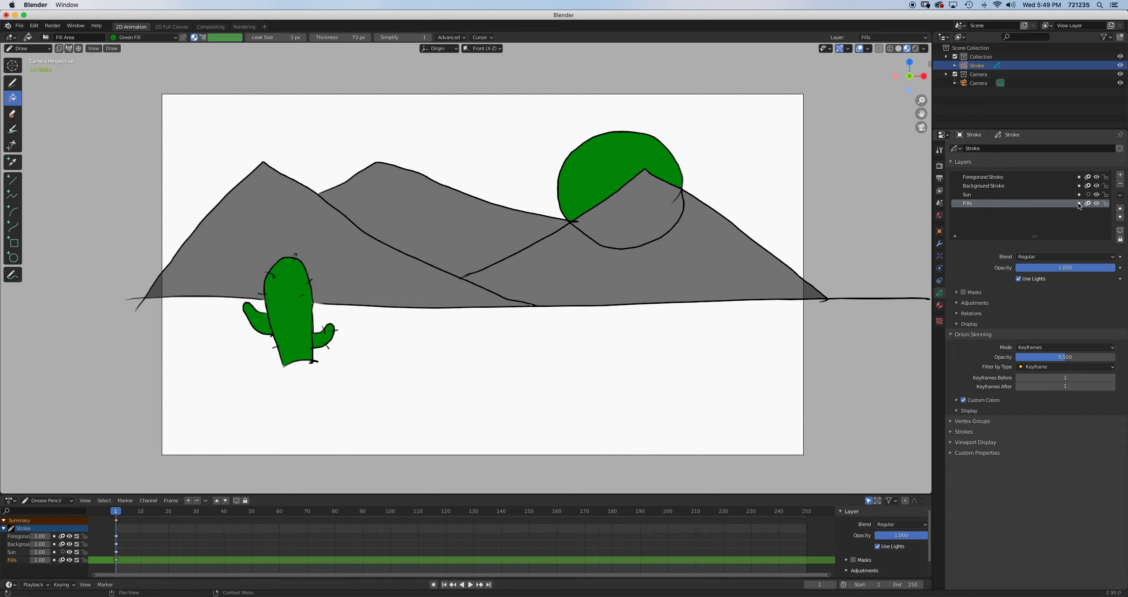
mouse_move(985, 221)
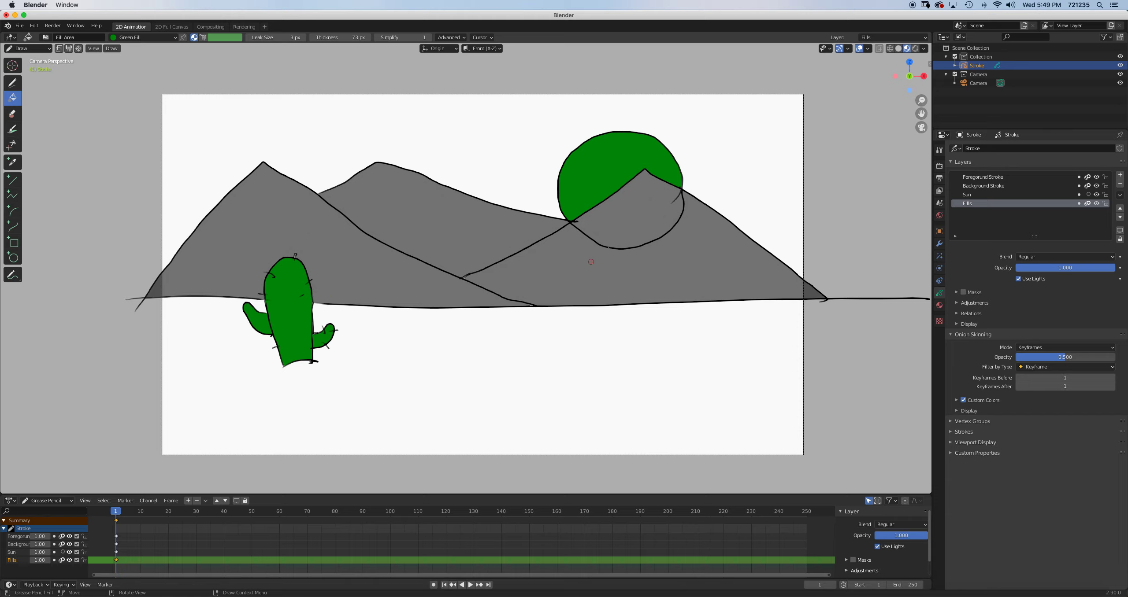
mouse_move(545, 211)
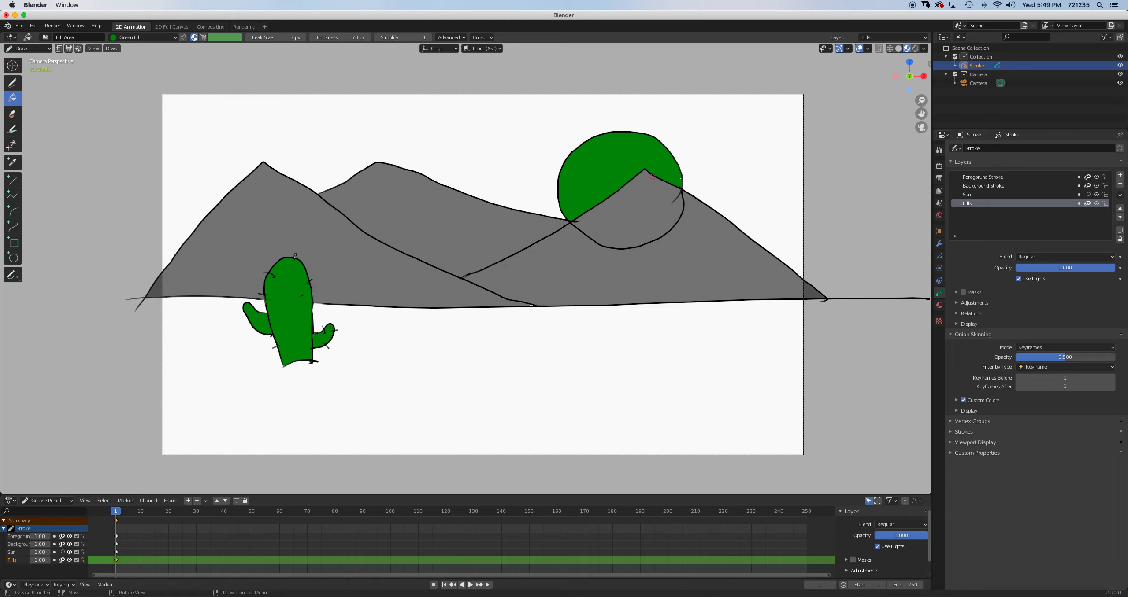
- Make Sun the active layer and redraw the black circle outline above the right peak
left_click(962, 292)
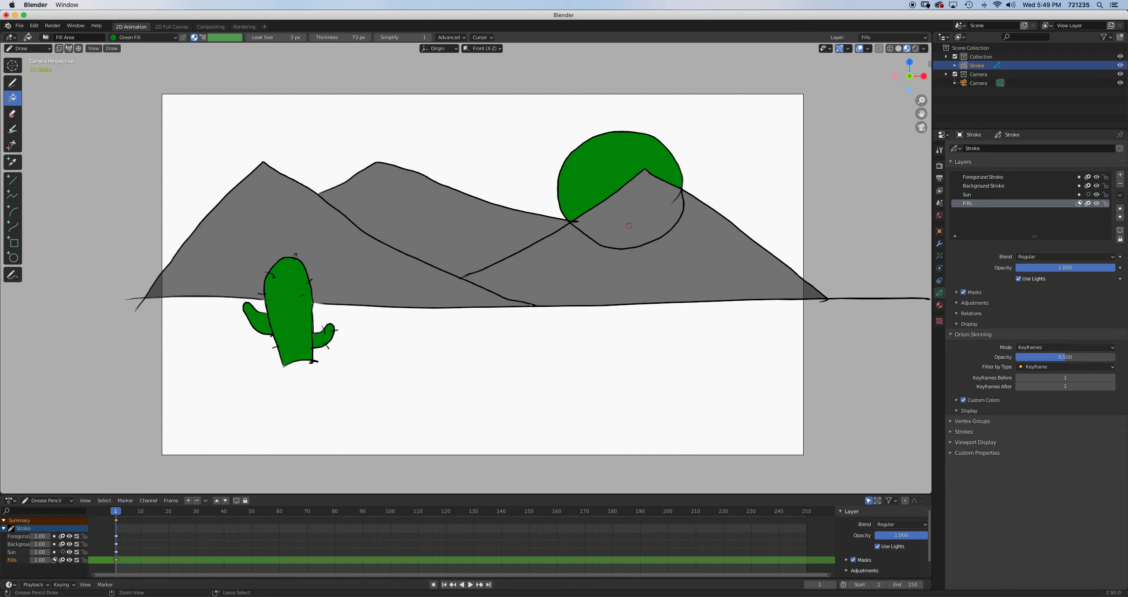
left_click(964, 292)
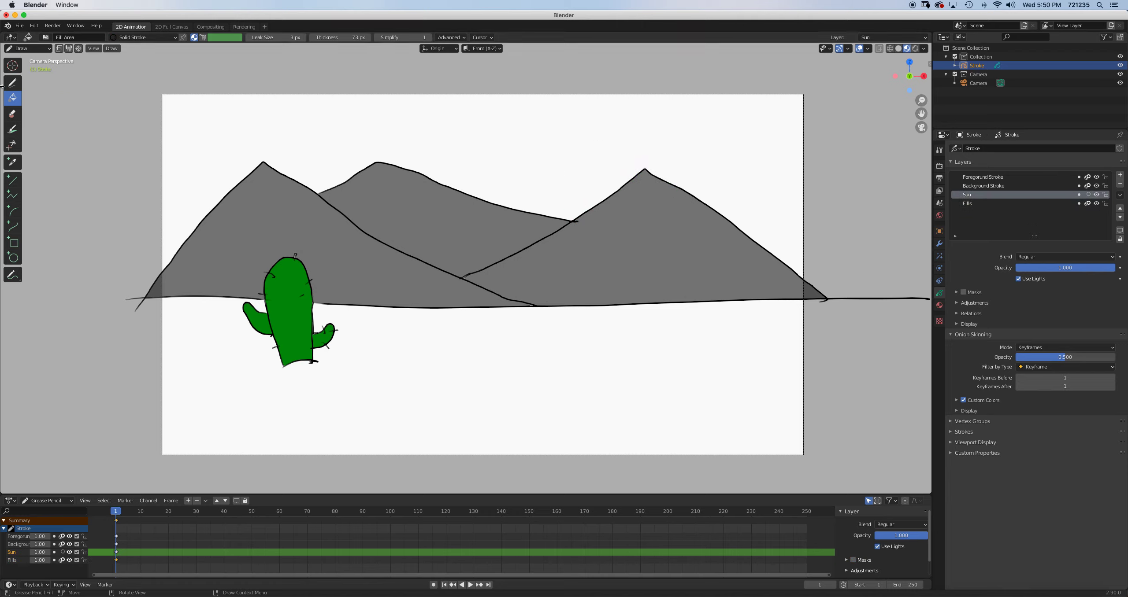
left_click(12, 82)
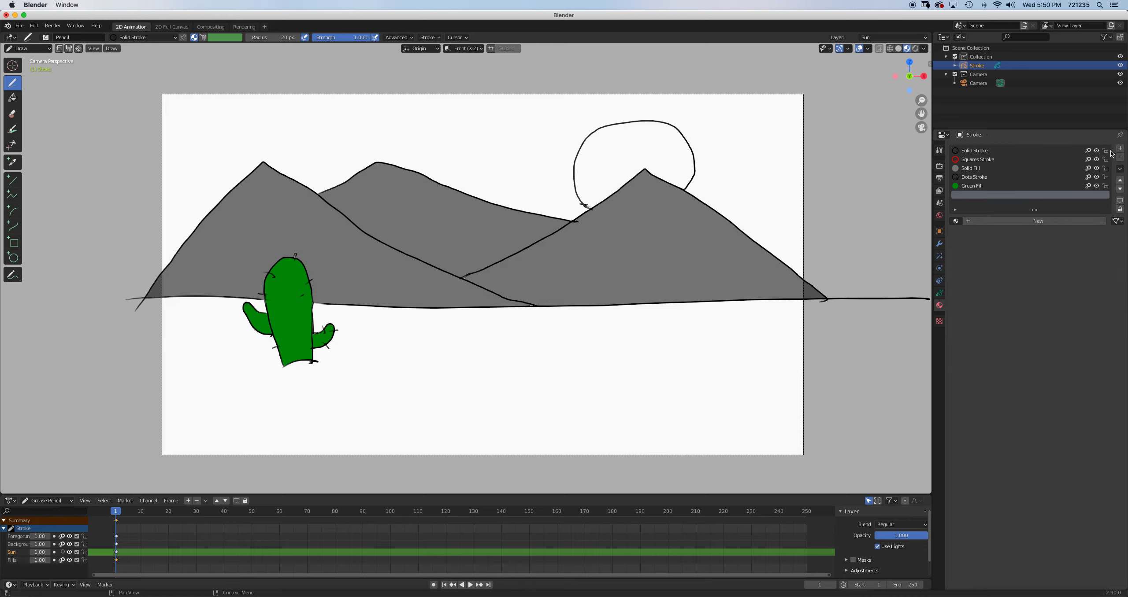
- Create a new material with orange fill and fill the sun circle solid orange
left_click(1038, 221)
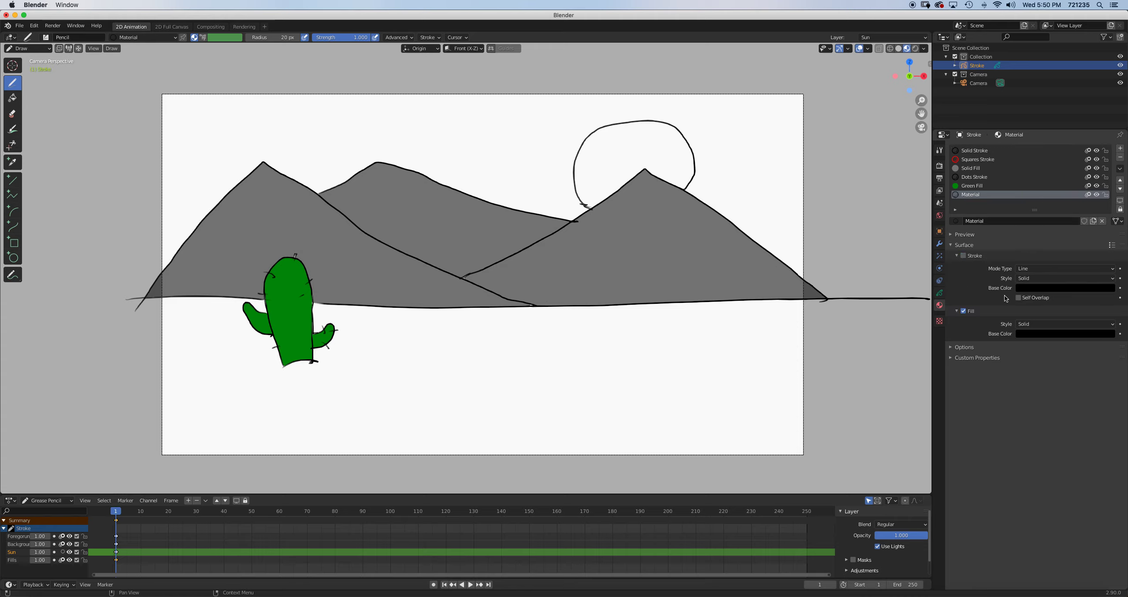
left_click(1064, 288)
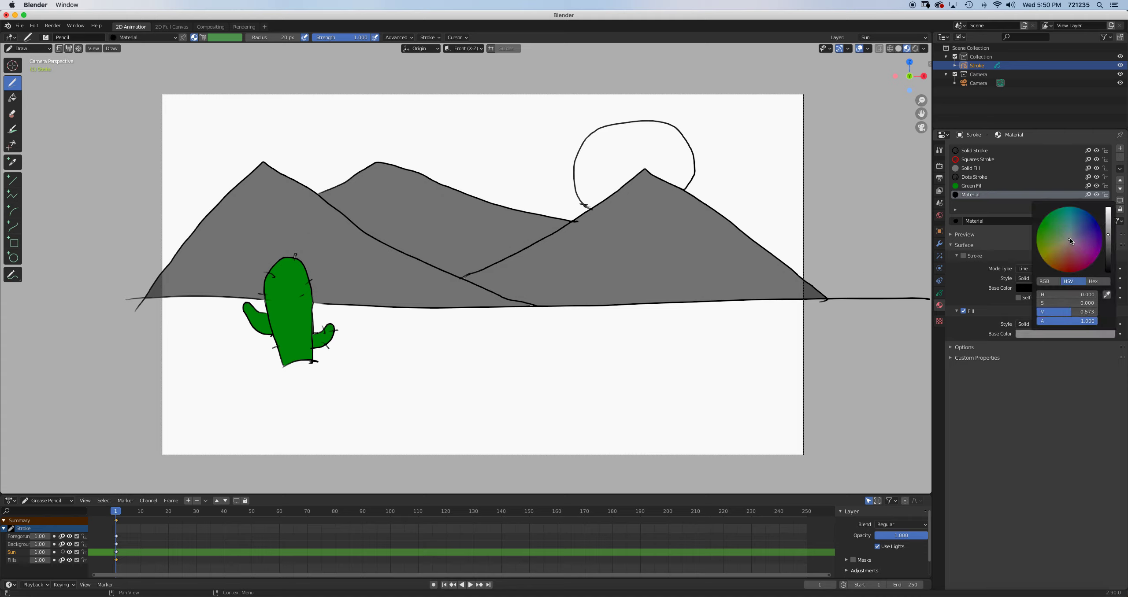
left_click(1070, 241)
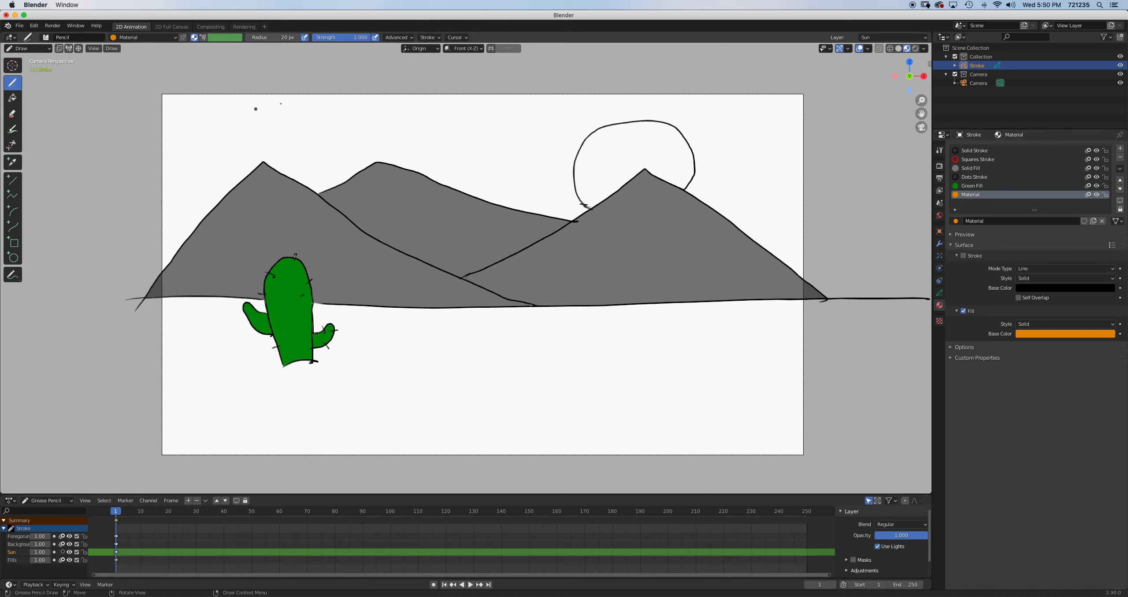
left_click(12, 97)
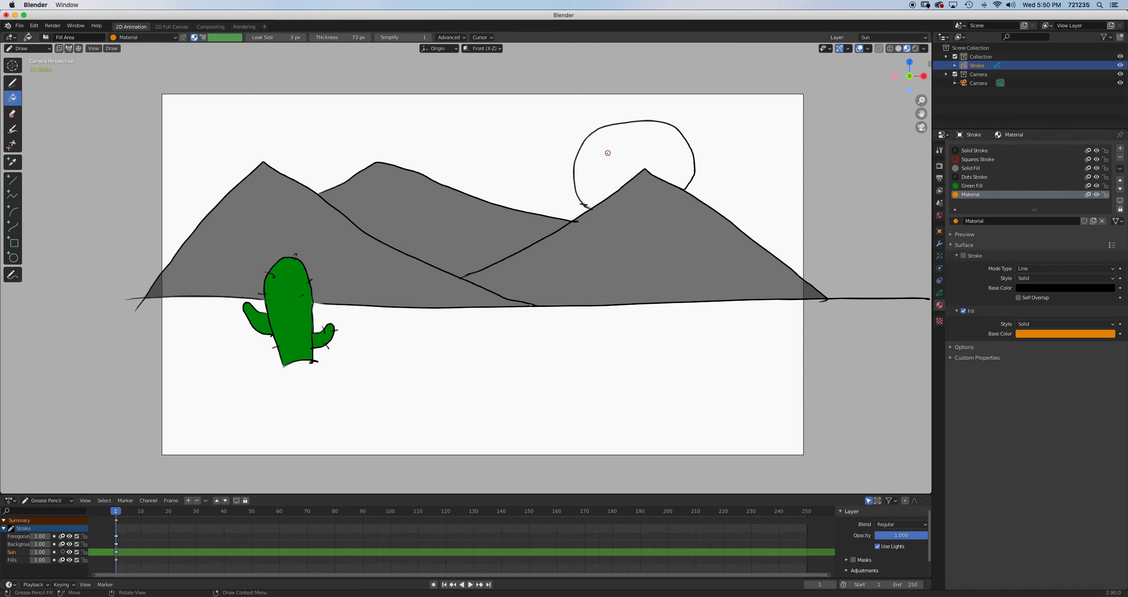
left_click(607, 153)
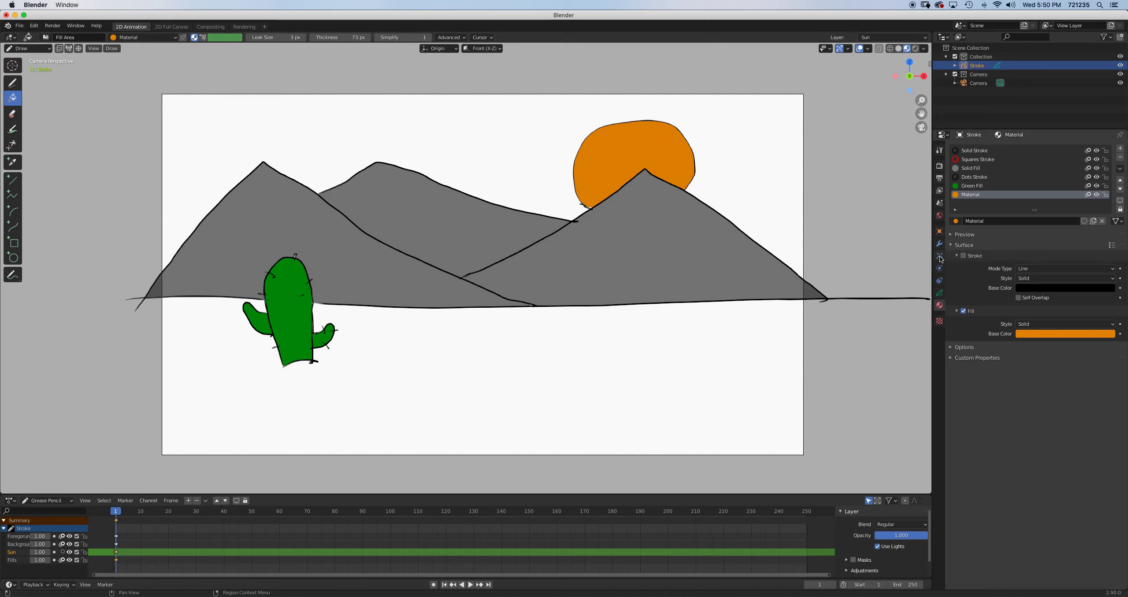
left_click(939, 256)
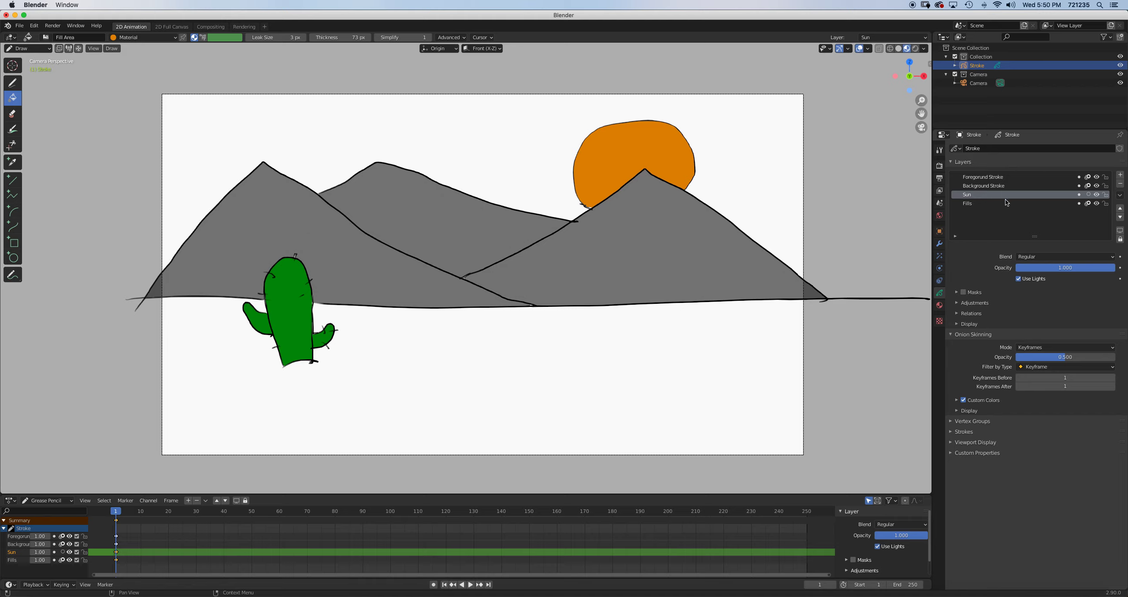